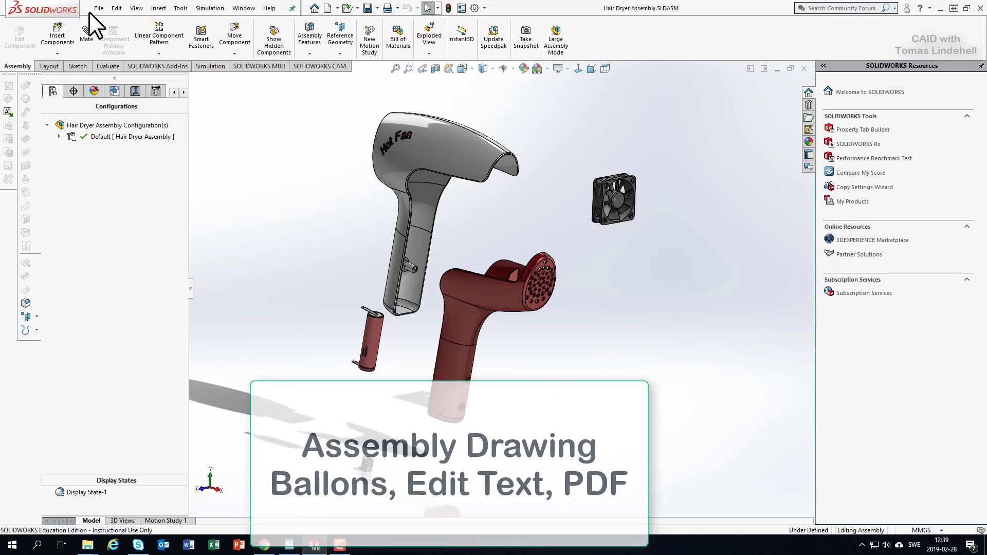
# - Create a new drawing from the hair dryer assembly on an A3 (ISO) sheet
pyautogui.click(101, 9)
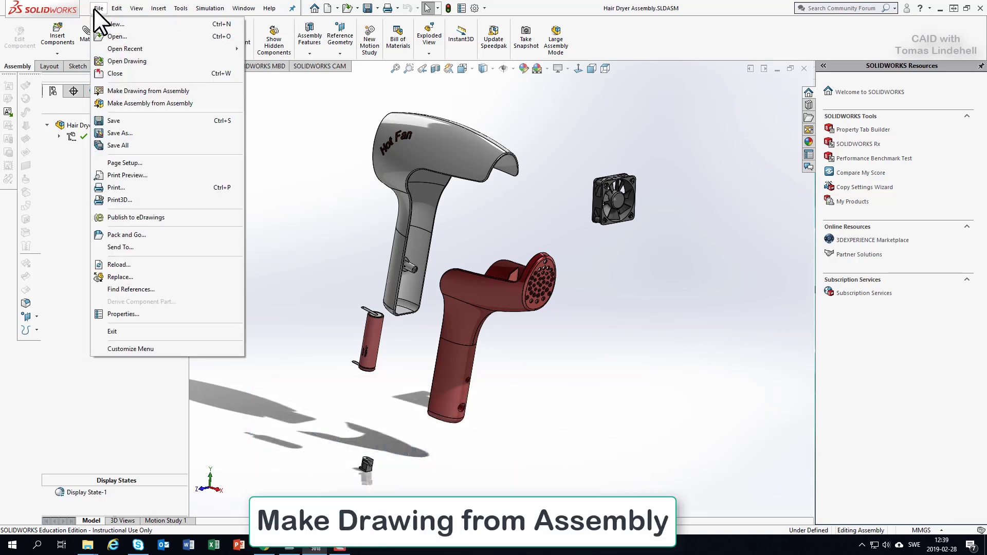
pyautogui.moveTo(126, 96)
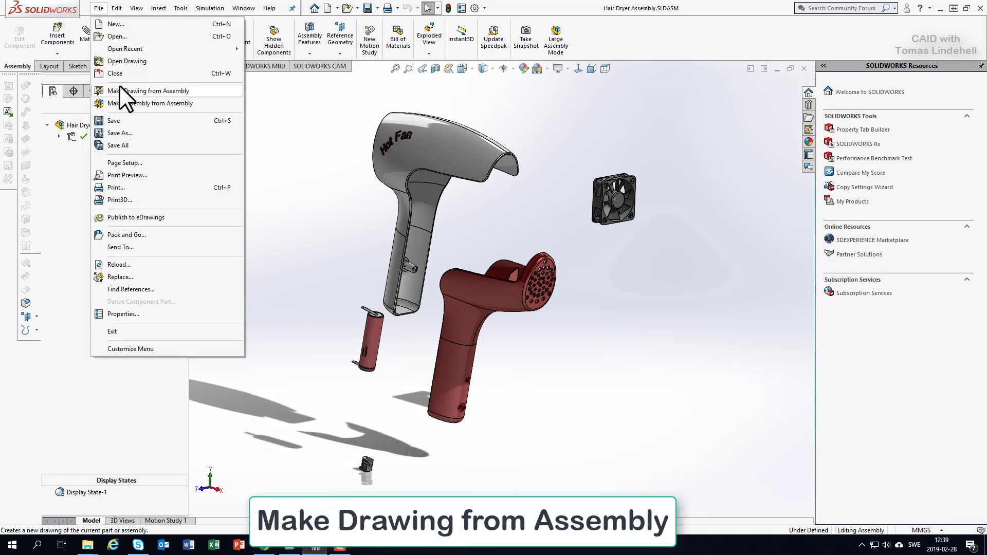
pyautogui.click(144, 90)
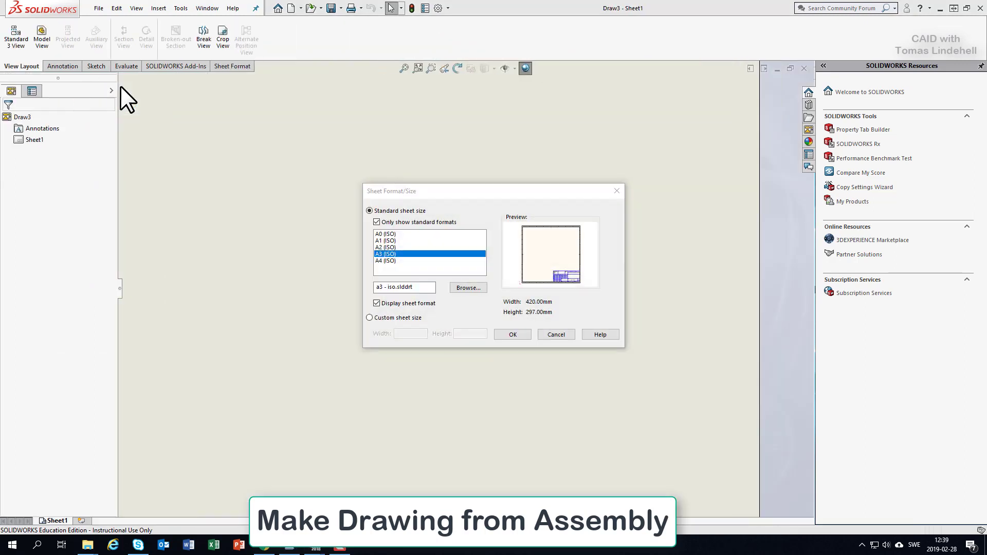
pyautogui.moveTo(482, 317)
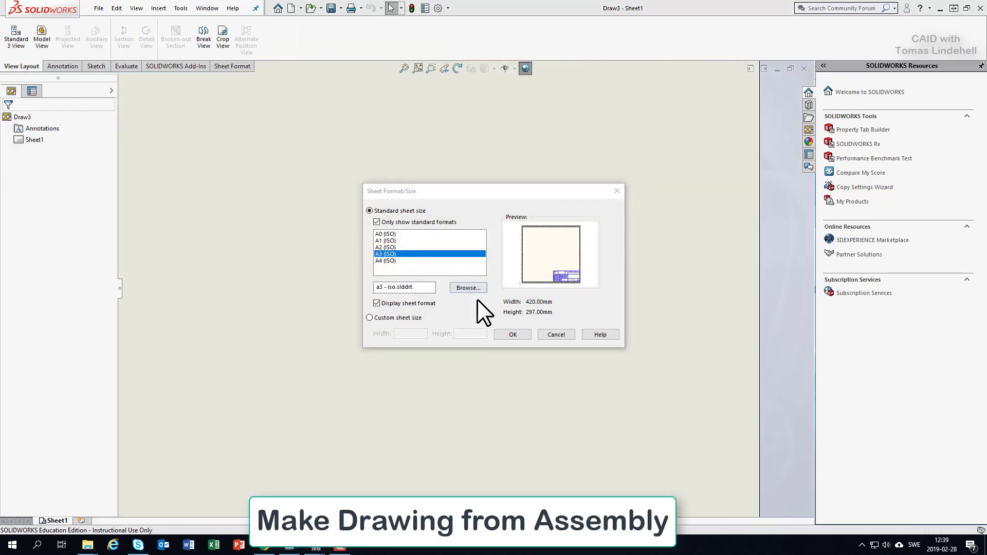
pyautogui.click(513, 335)
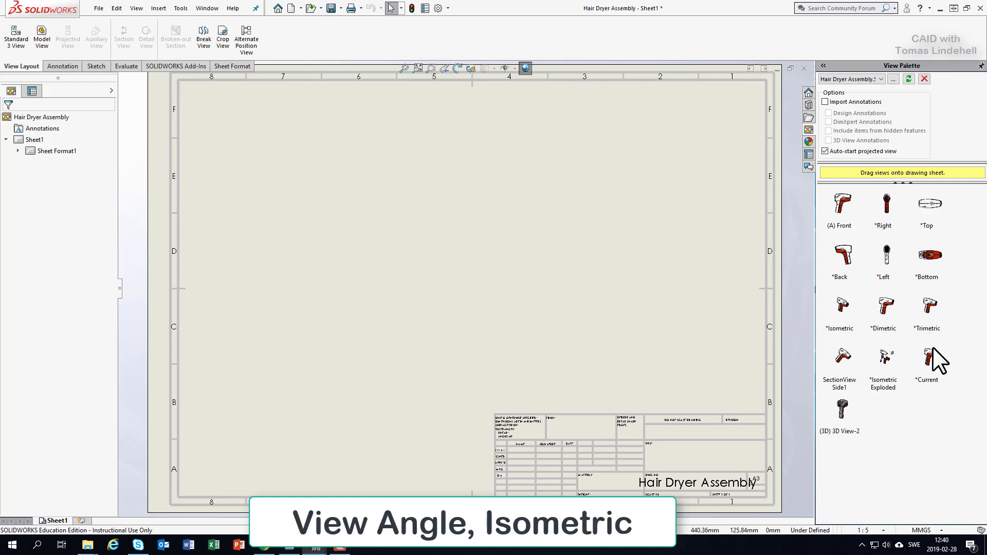
pyautogui.moveTo(932, 366)
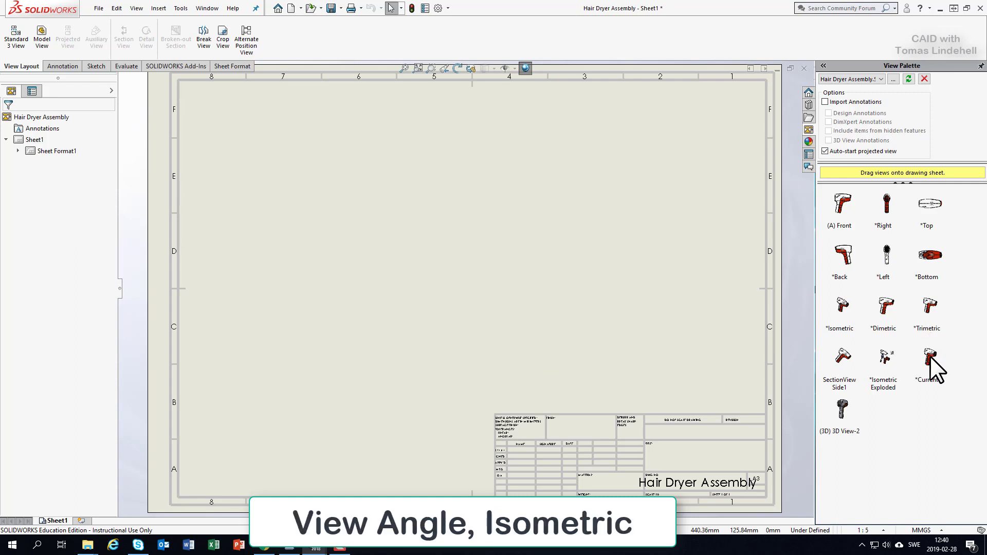
# - Drag the Isometric Exploded view from the View Palette onto the sheet
pyautogui.click(884, 360)
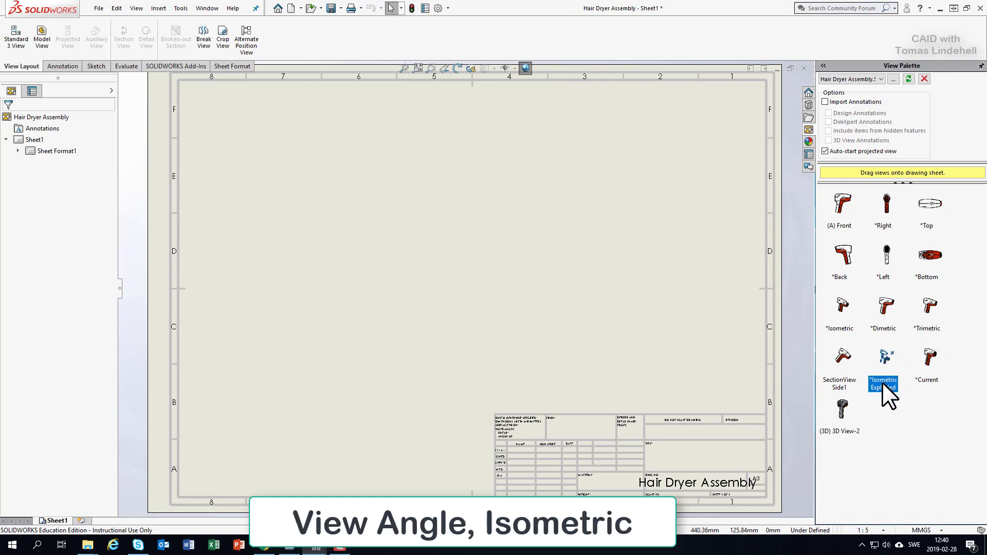
pyautogui.moveTo(882, 364); pyautogui.dragTo(560, 246)
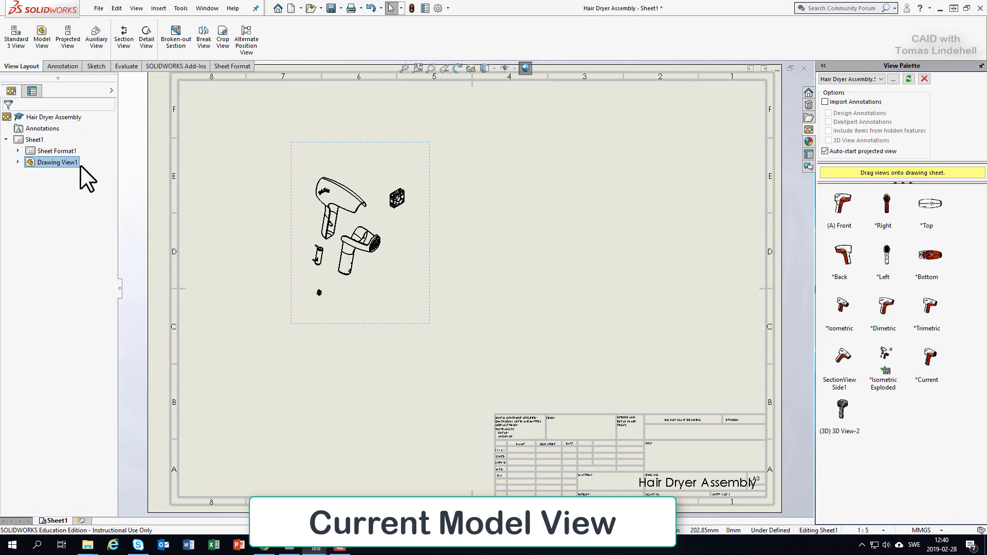
pyautogui.moveTo(26, 78)
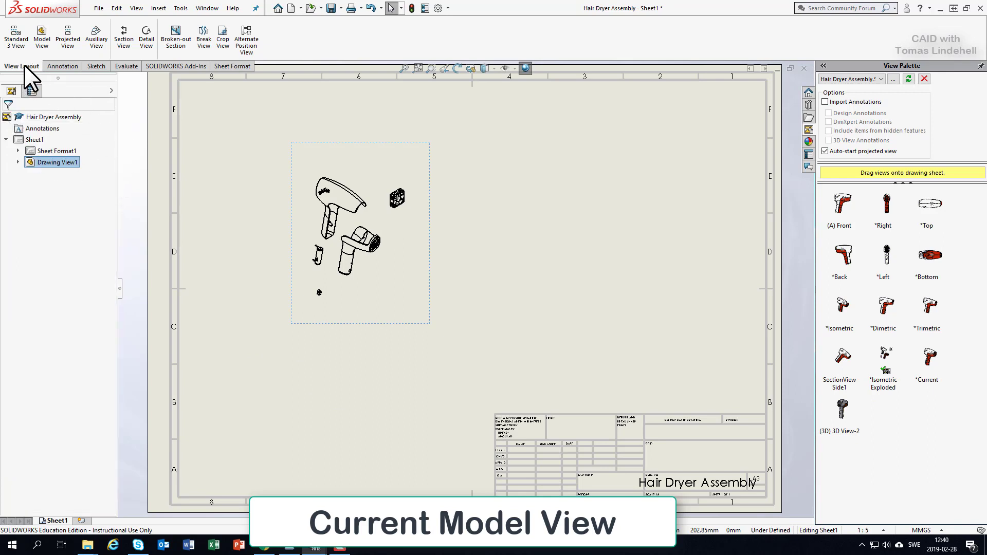
pyautogui.moveTo(43, 49)
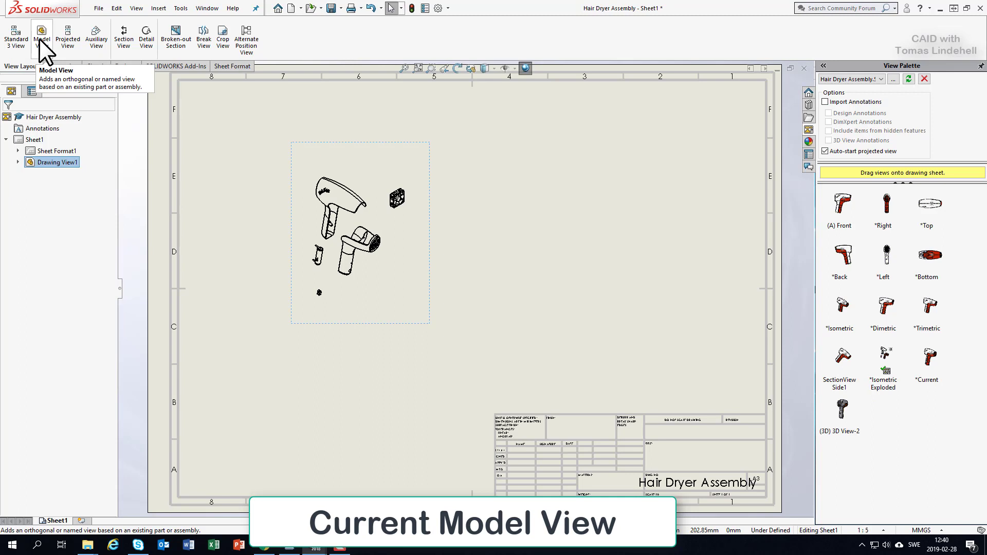
# - Place a Current Model View of the assembly on the sheet and delete Drawing View1
pyautogui.click(42, 32)
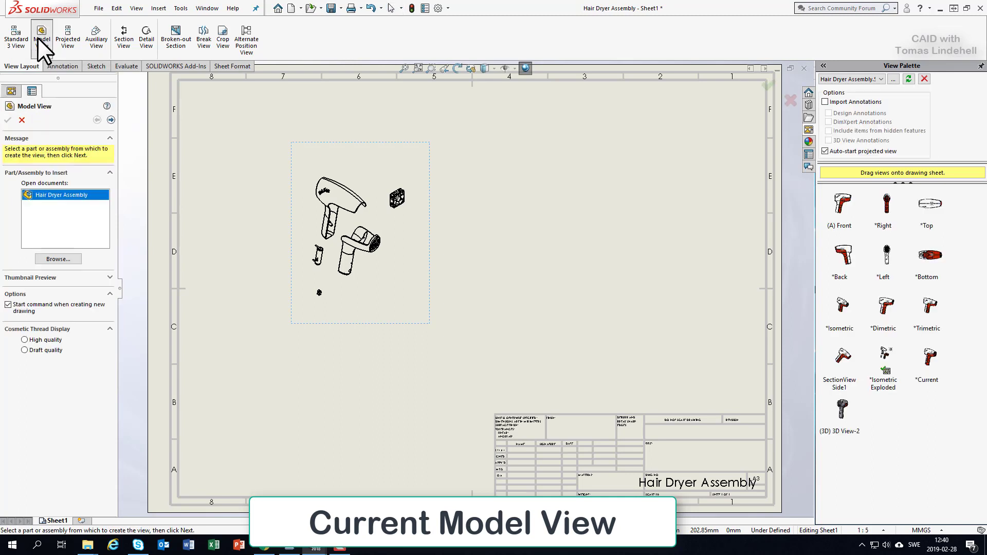
pyautogui.moveTo(91, 131)
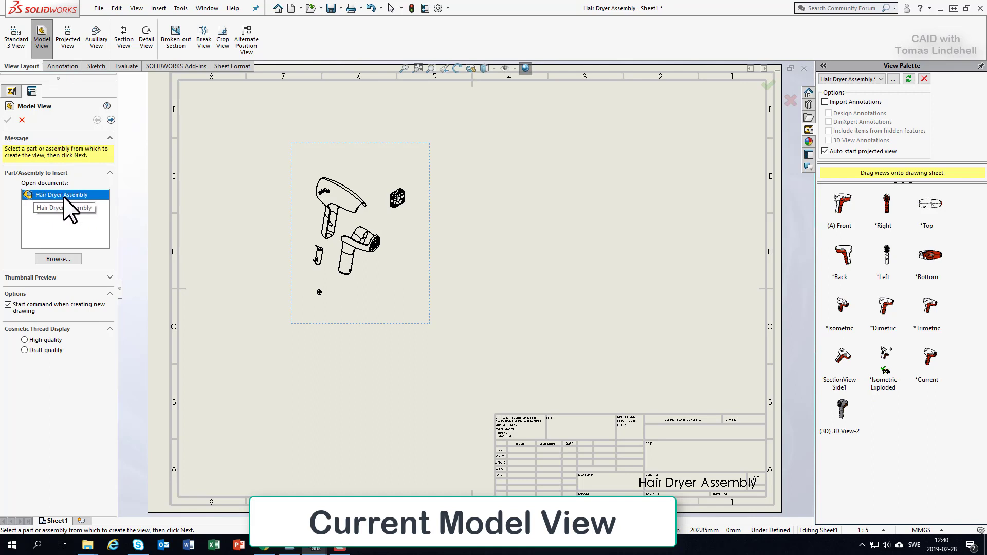
pyautogui.moveTo(68, 202)
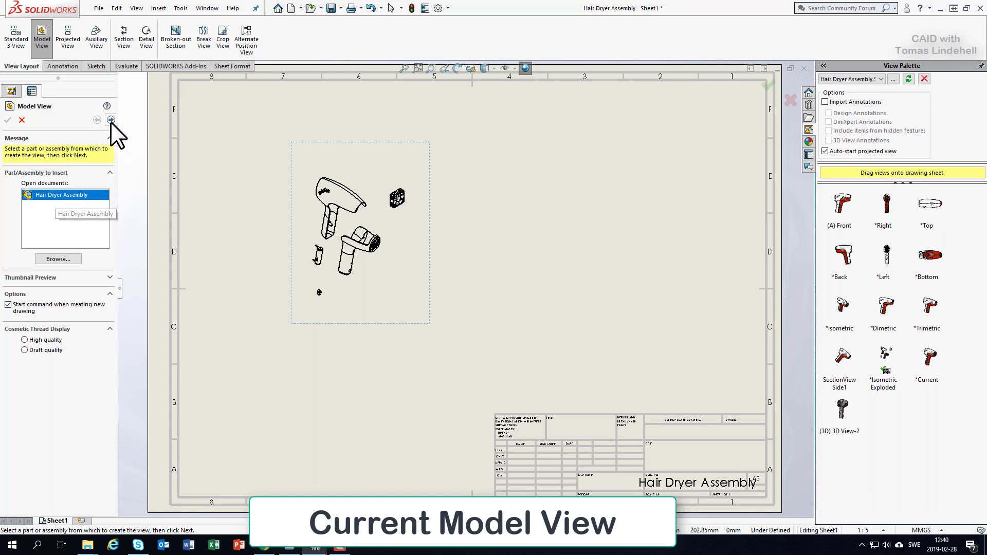
pyautogui.click(110, 119)
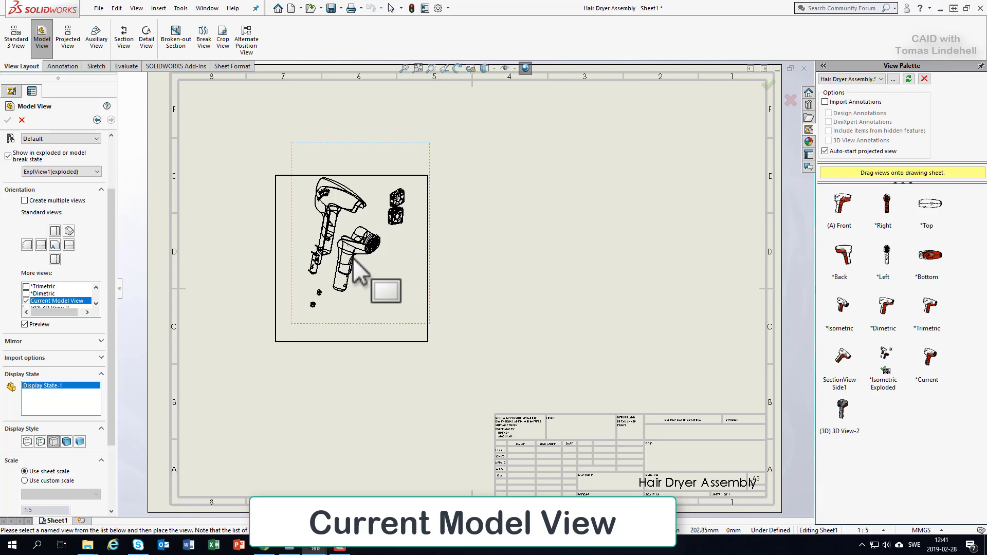
pyautogui.moveTo(359, 246); pyautogui.dragTo(540, 252)
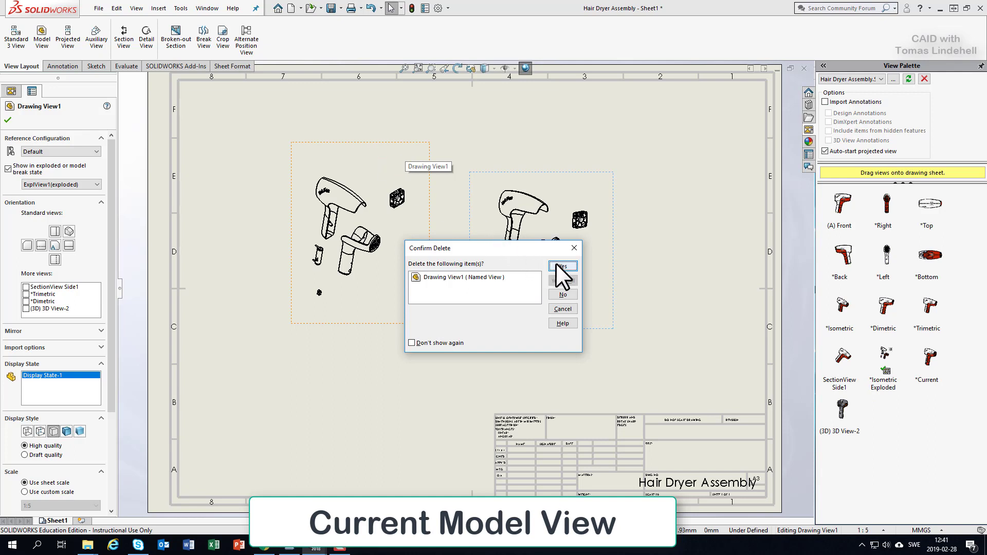
pyautogui.click(563, 267)
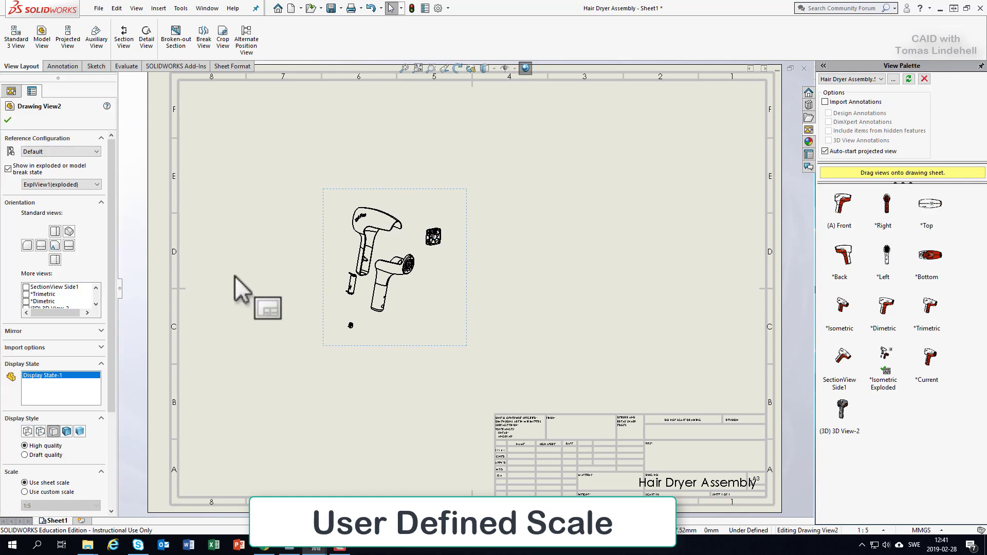
# - Keep the view as line drawing and give it a custom scale, trying 1:2 then a user-defined 1:3
pyautogui.scroll(-3)
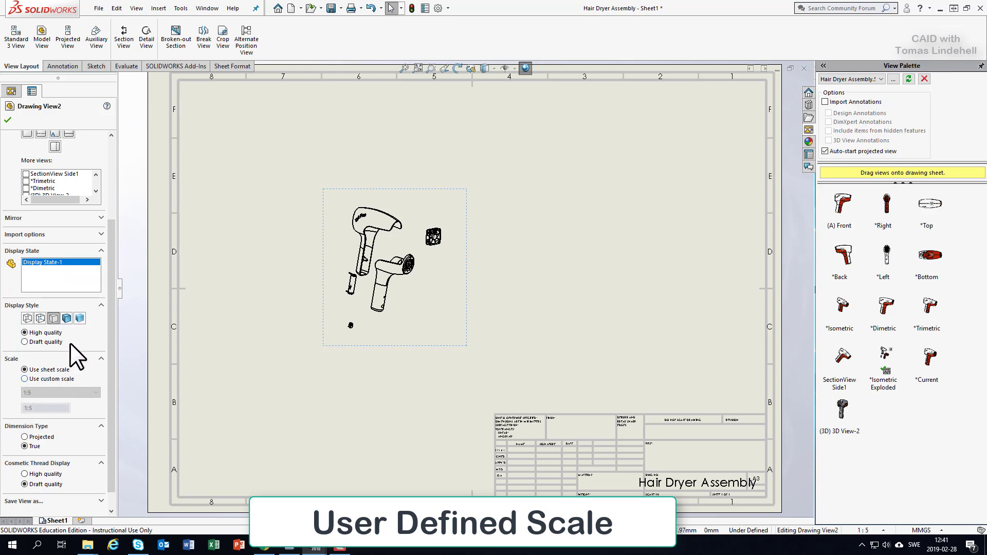
pyautogui.click(66, 319)
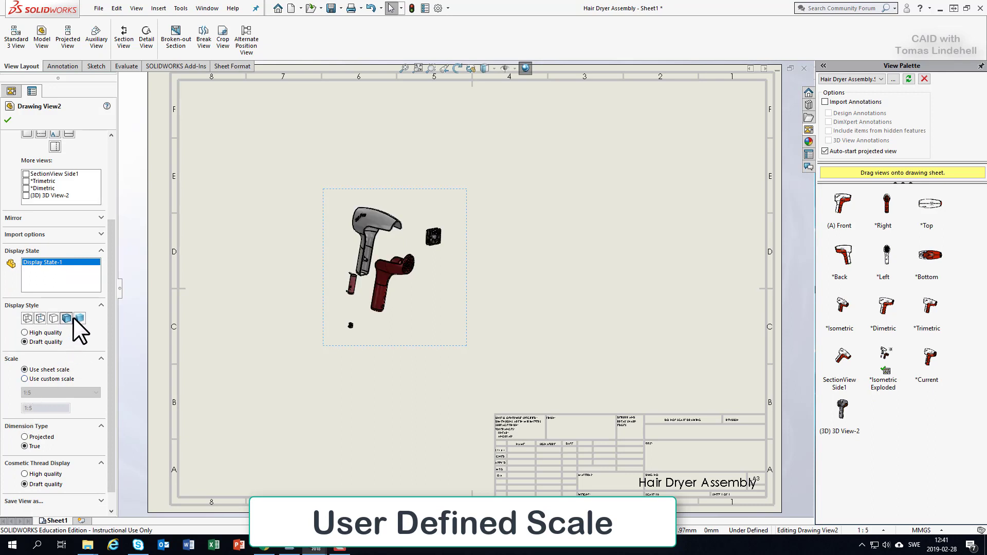
pyautogui.click(53, 318)
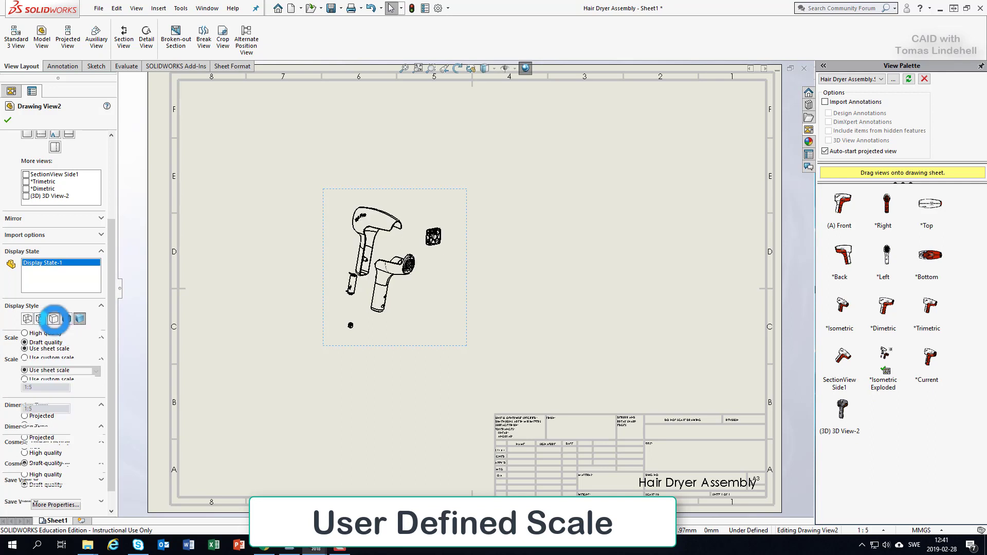
pyautogui.click(25, 380)
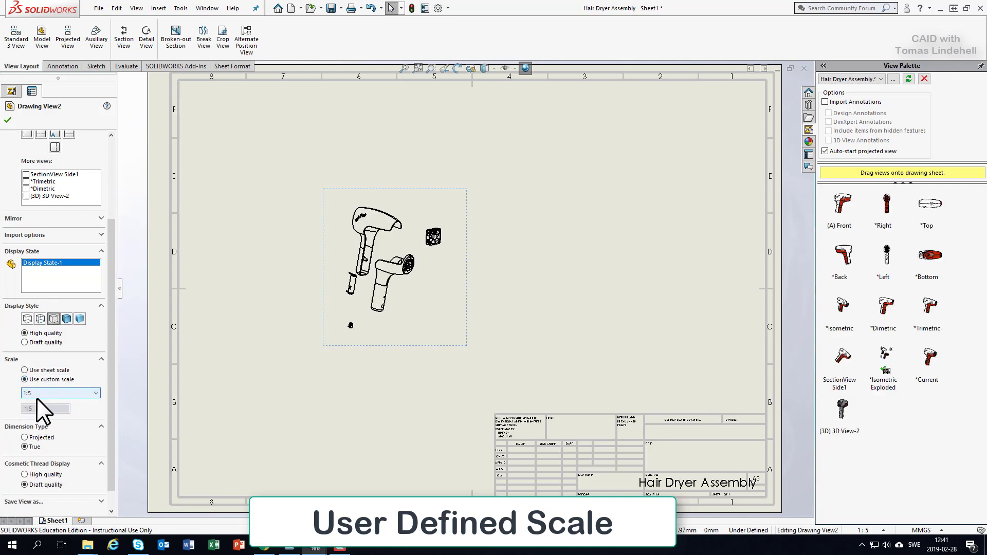
pyautogui.click(95, 393)
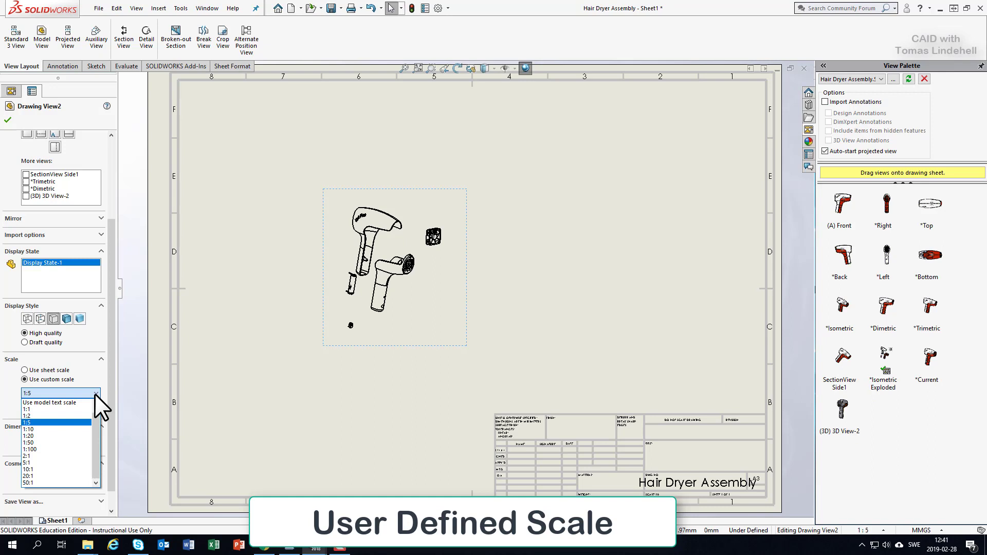
pyautogui.moveTo(39, 433)
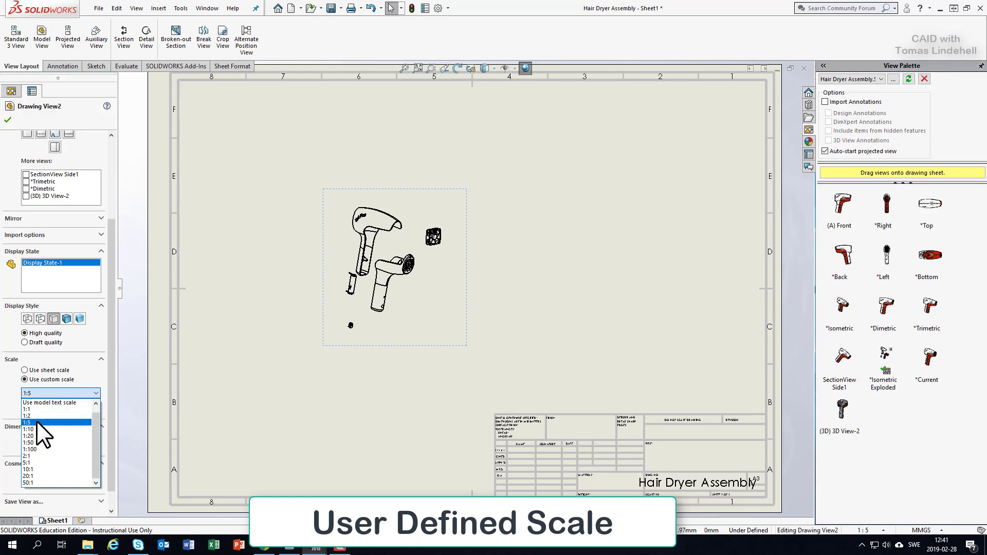
pyautogui.click(26, 415)
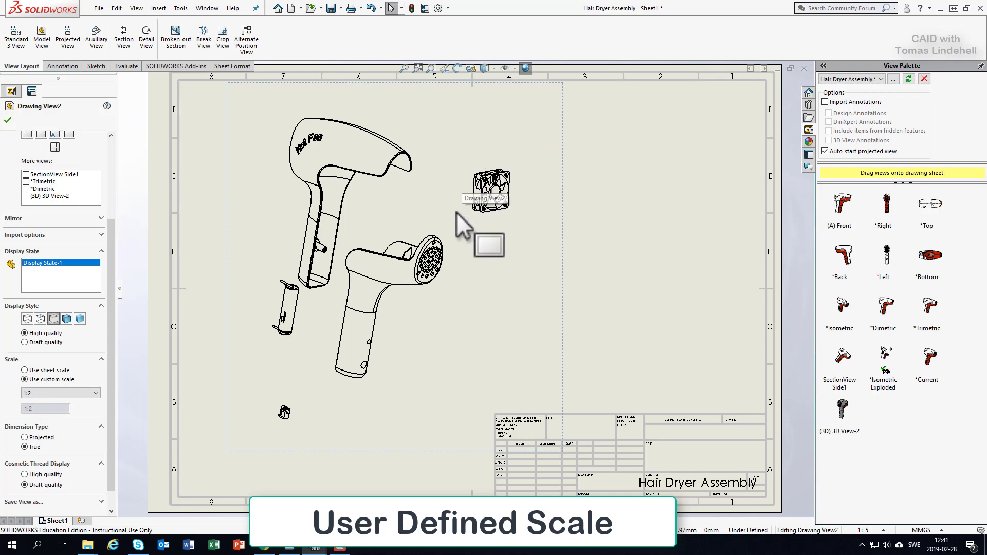
pyautogui.moveTo(291, 449)
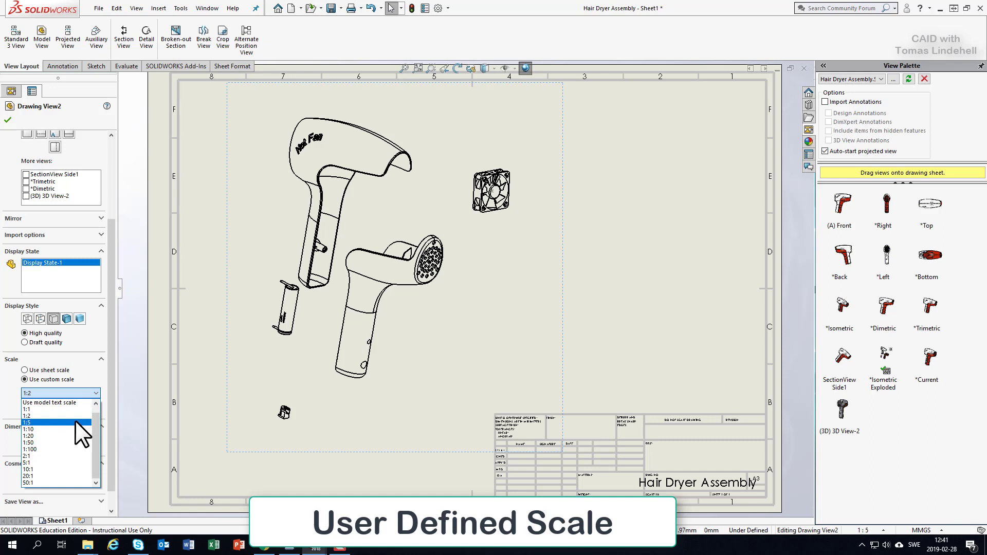
pyautogui.moveTo(101, 435)
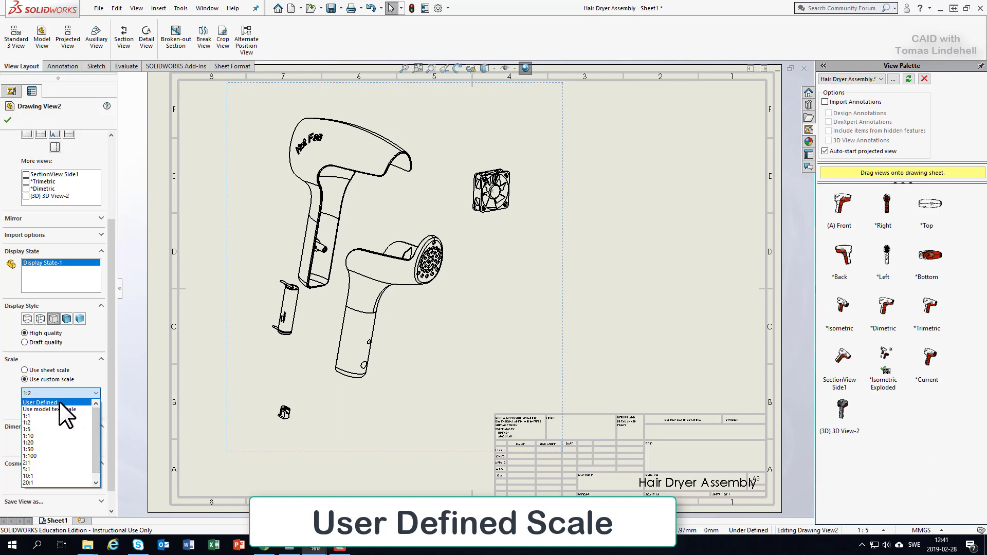
pyautogui.click(39, 403)
pyautogui.write('1:3')
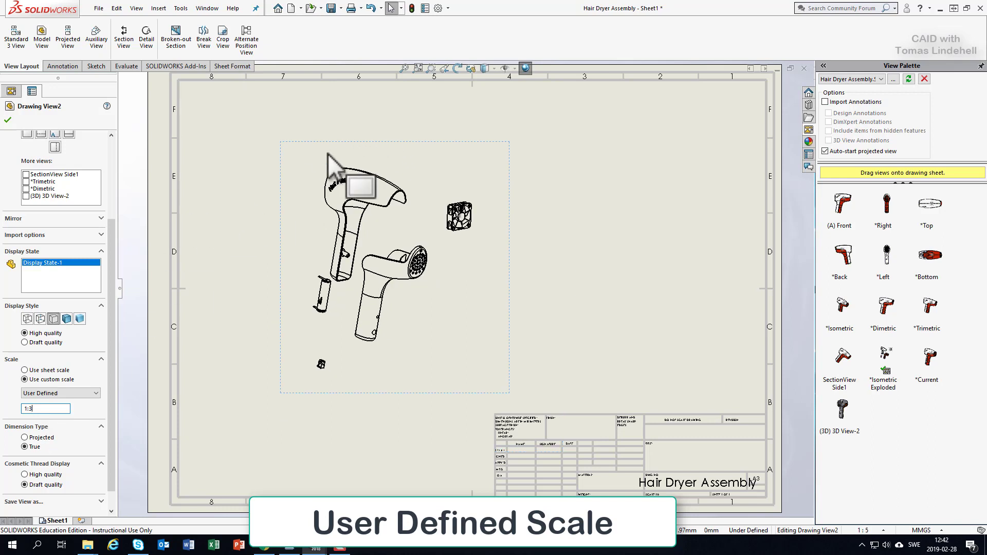
pyautogui.moveTo(226, 158)
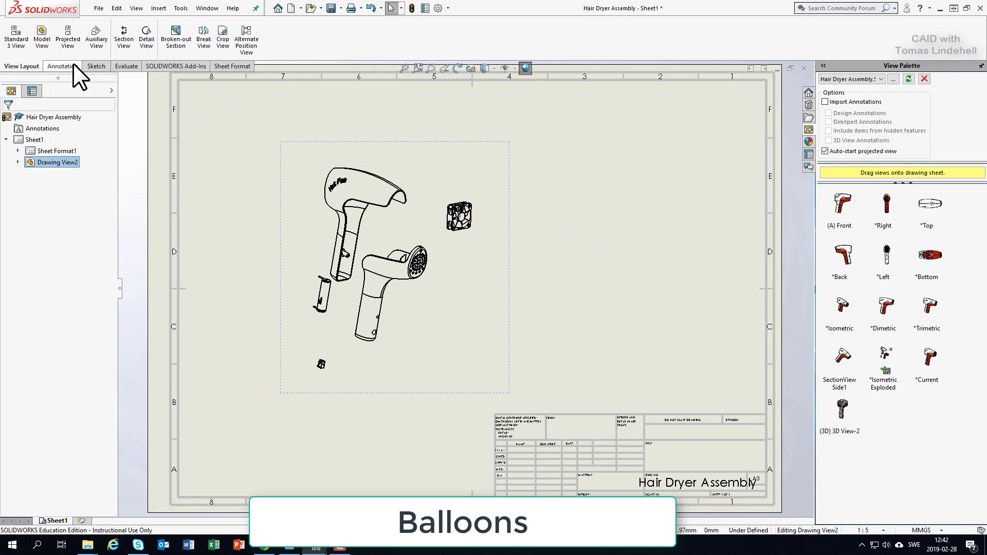
# - Add item-number balloons to the top housing and the small connector part
pyautogui.click(61, 66)
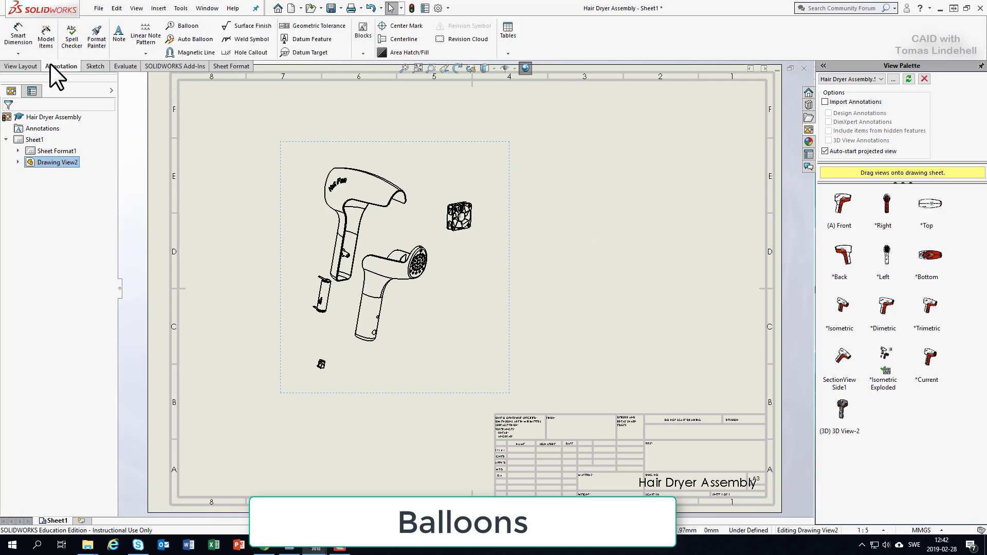
pyautogui.moveTo(112, 48)
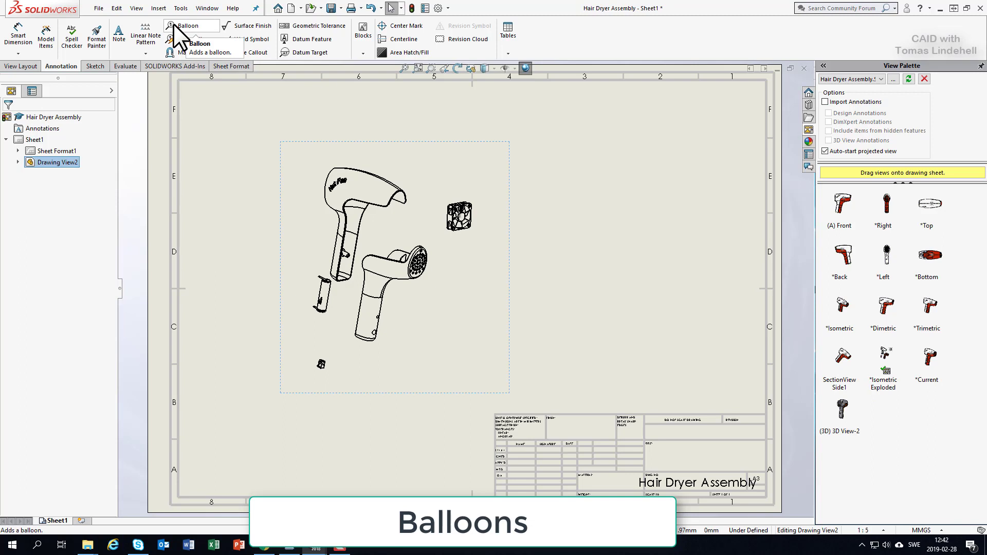
pyautogui.click(172, 25)
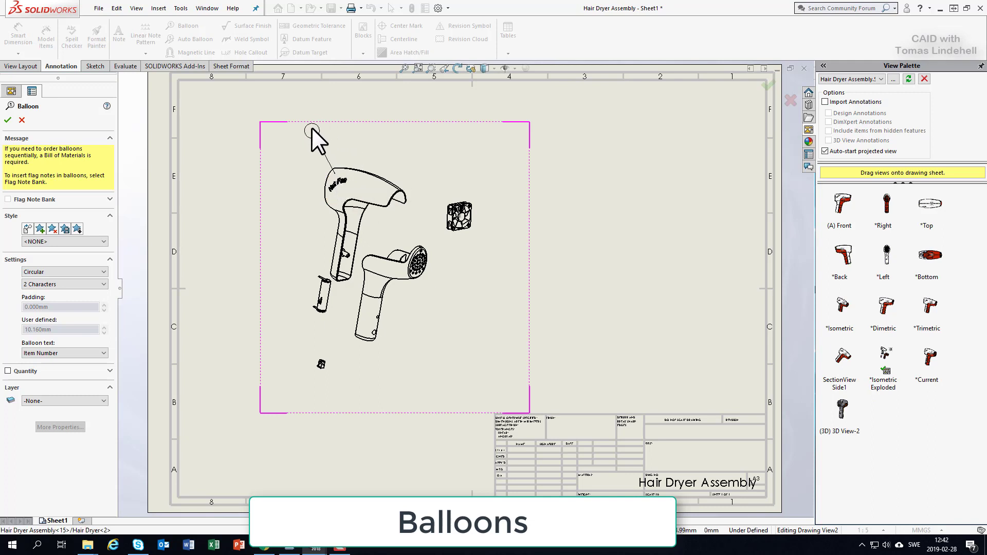
pyautogui.click(311, 130)
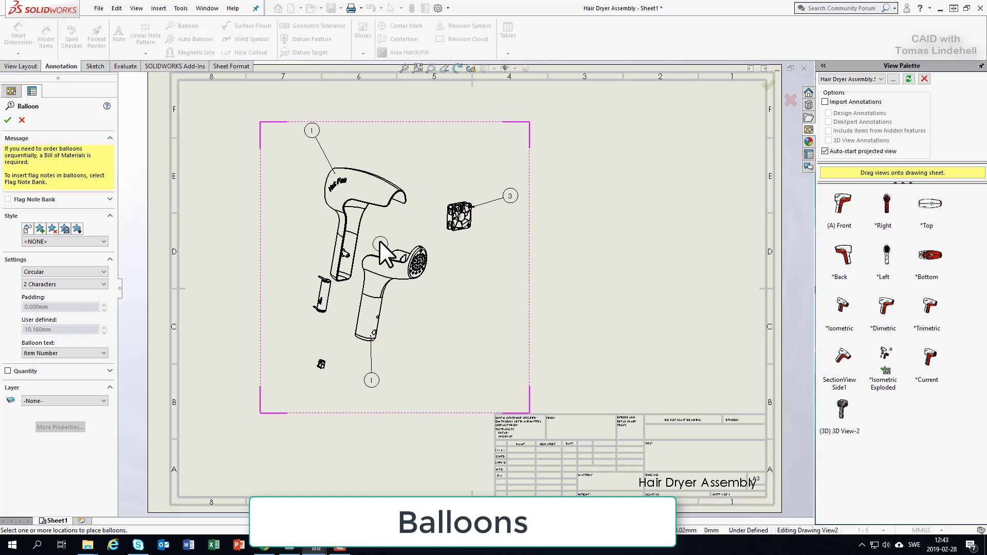
pyautogui.click(321, 364)
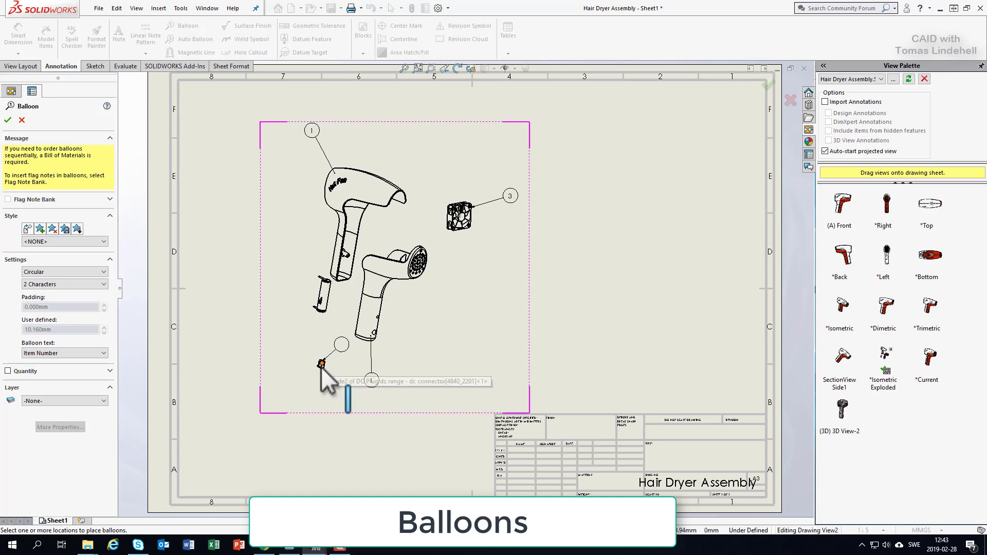
pyautogui.click(309, 381)
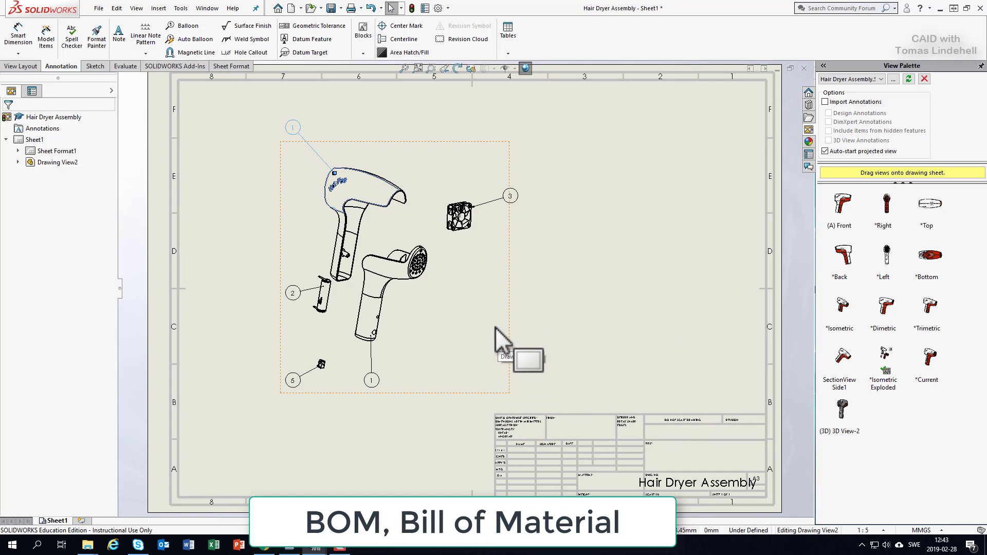
pyautogui.moveTo(692, 331)
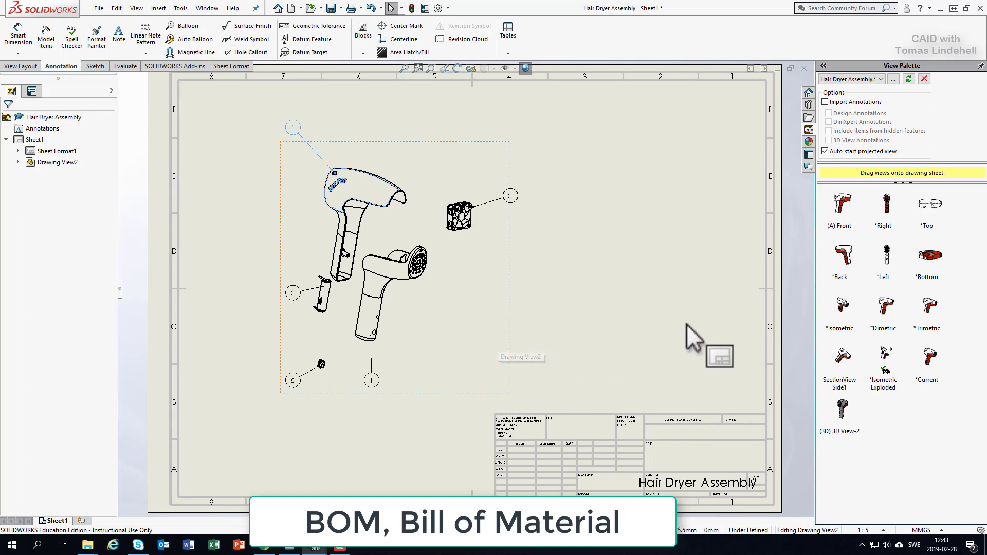
pyautogui.moveTo(531, 68)
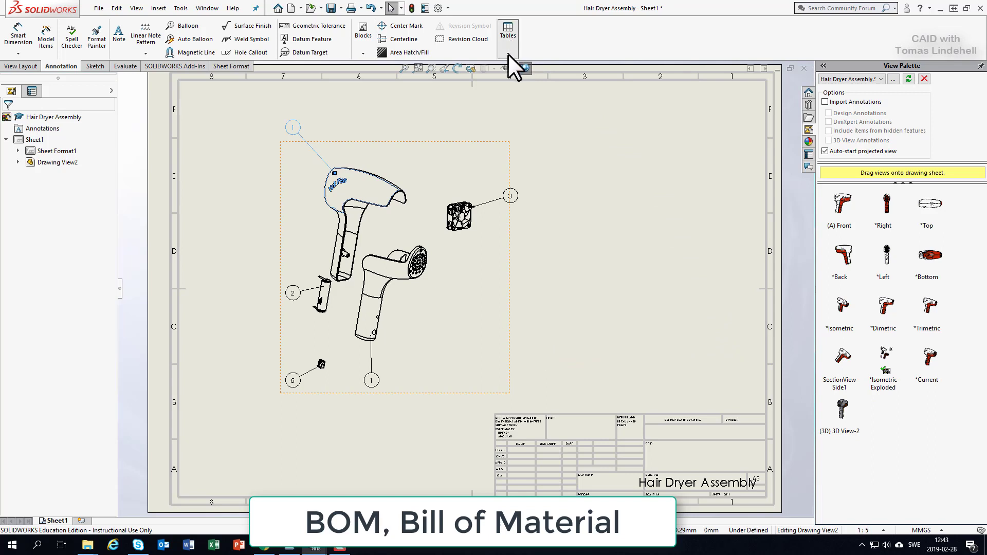
# - Start inserting a Bill of Materials table from the Tables list
pyautogui.click(508, 31)
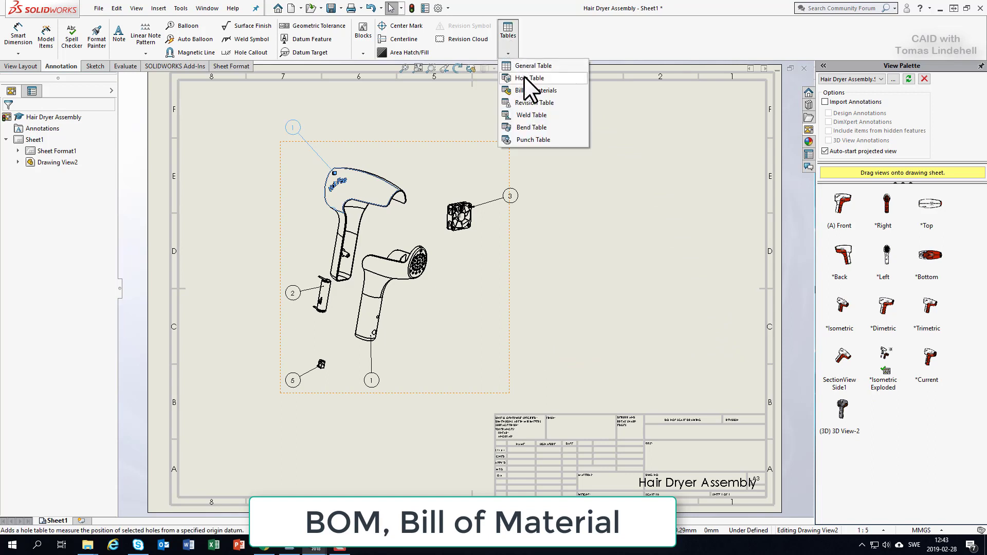
pyautogui.moveTo(534, 91)
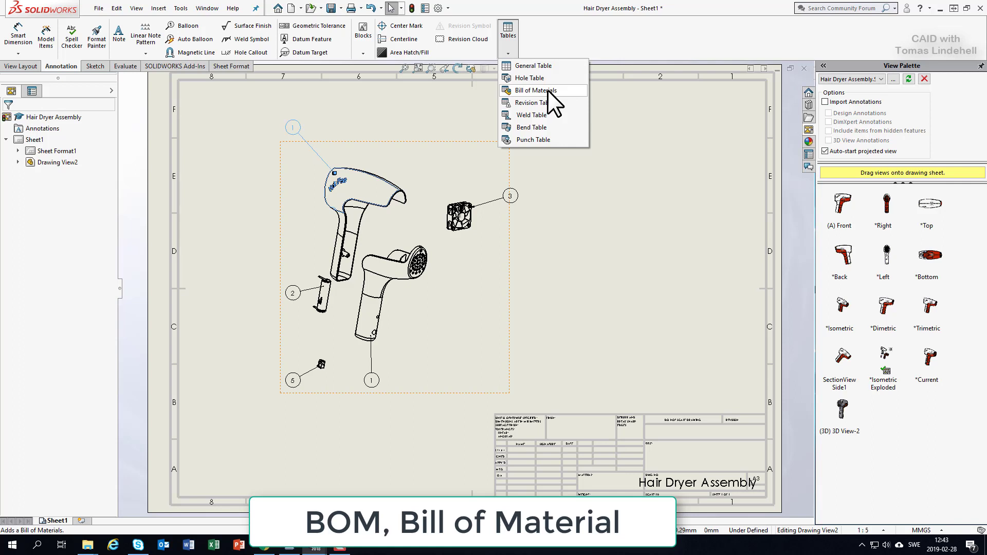
pyautogui.click(533, 91)
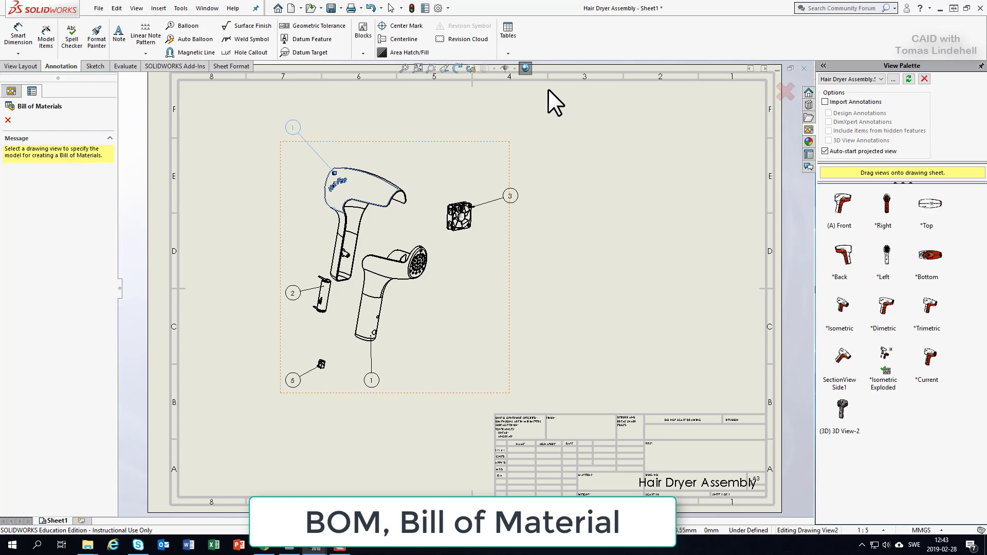
pyautogui.moveTo(550, 107)
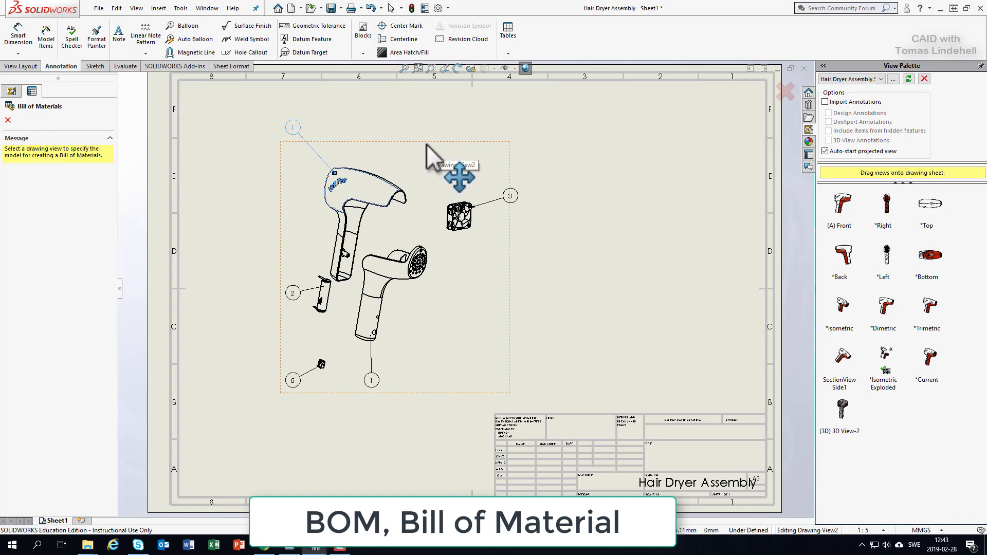
pyautogui.moveTo(415, 158)
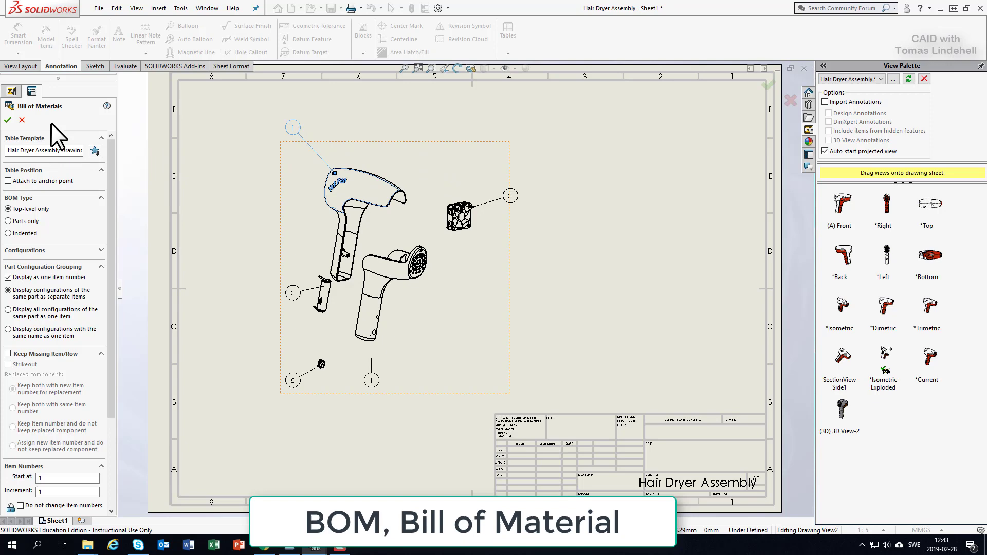
# - Confirm the BOM settings and position the five-part table just above the title block
pyautogui.click(8, 119)
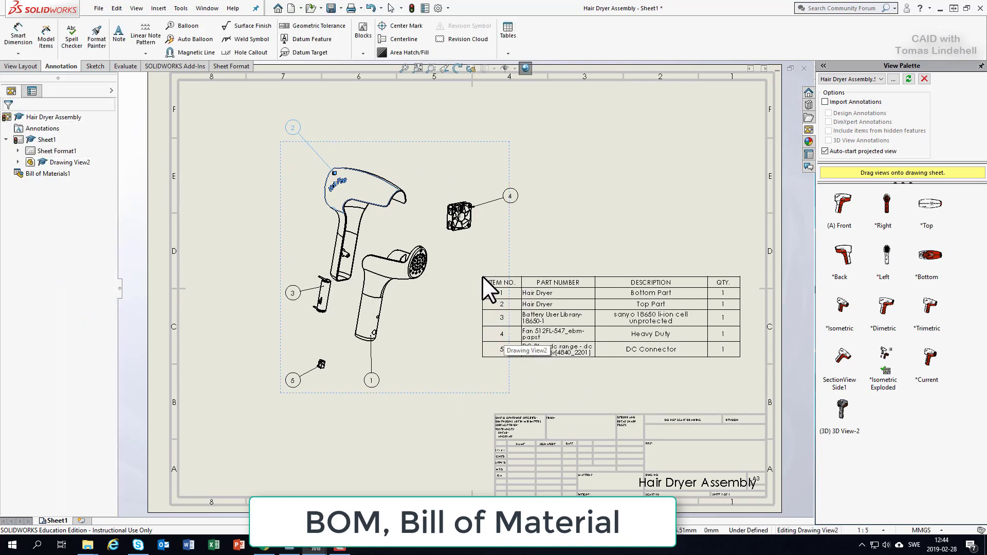
pyautogui.moveTo(498, 287); pyautogui.dragTo(517, 341)
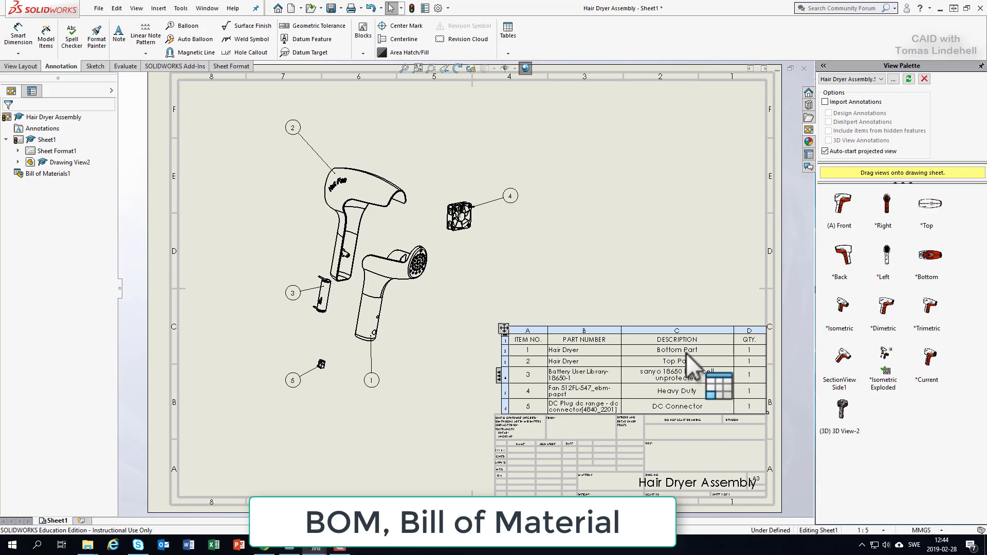
# - Edit item 1's DESCRIPTION cell to read 'Bottom Part piece'
pyautogui.doubleClick(676, 350)
pyautogui.write(' piece')
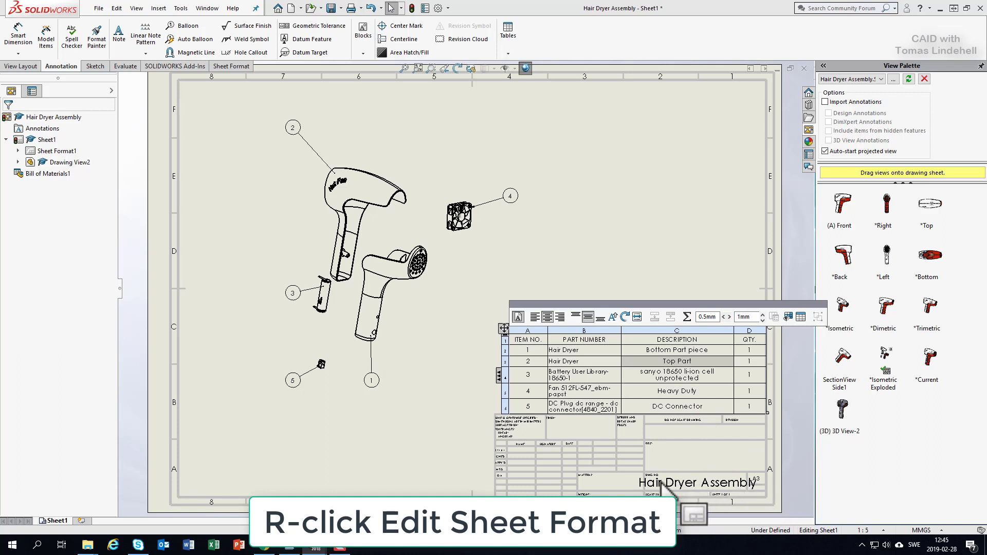
pyautogui.moveTo(716, 502)
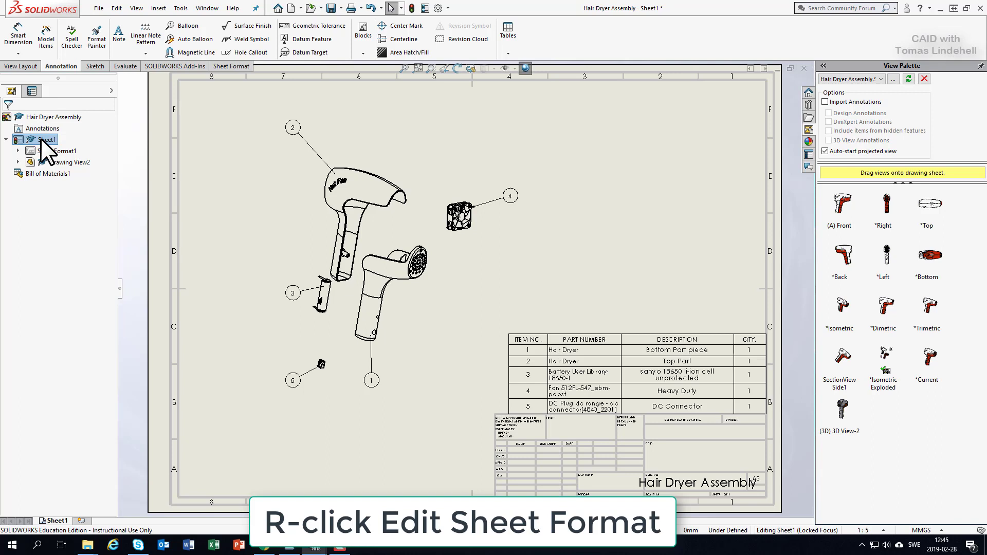
# - Enter Edit Sheet Format mode from the Sheet1 right-click menu
pyautogui.rightClick(40, 140)
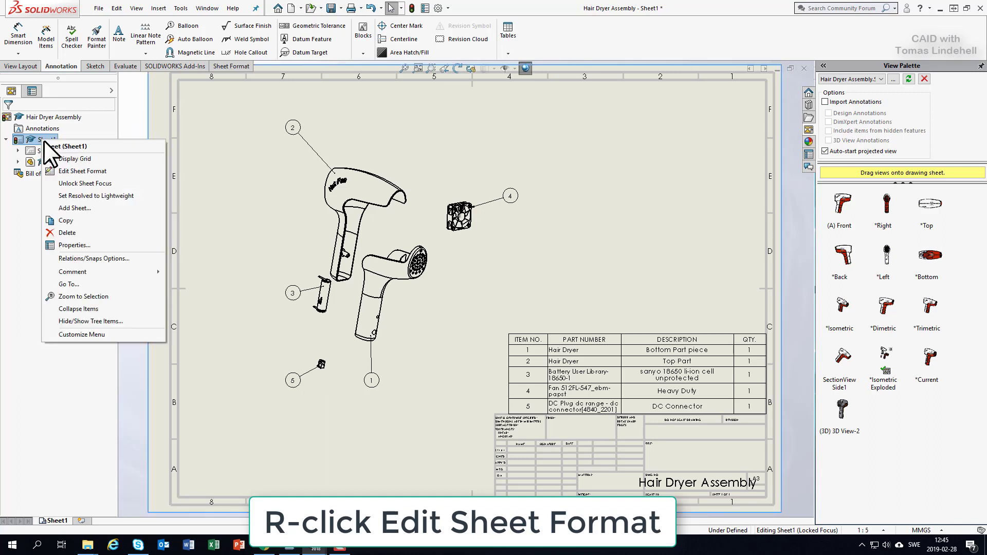
pyautogui.moveTo(94, 156)
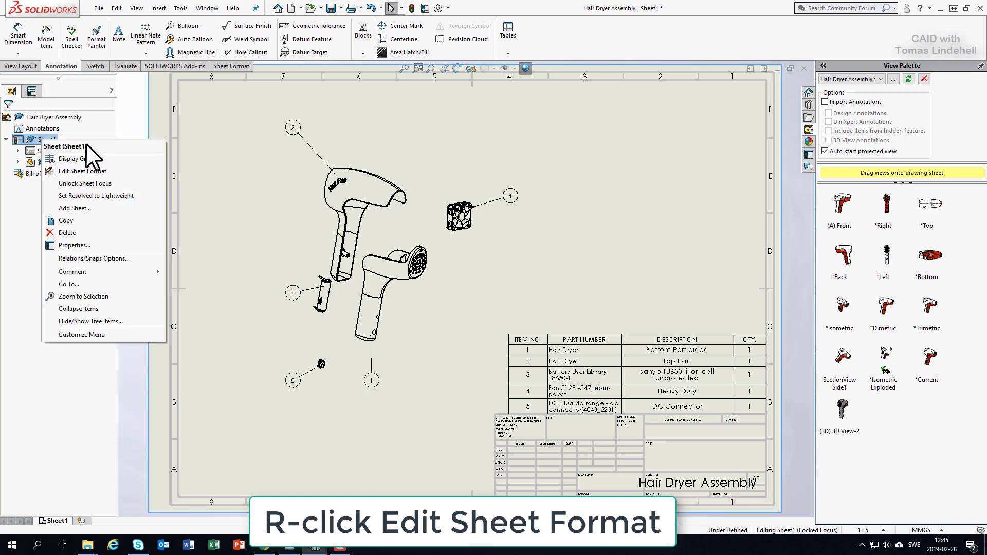
pyautogui.moveTo(95, 173)
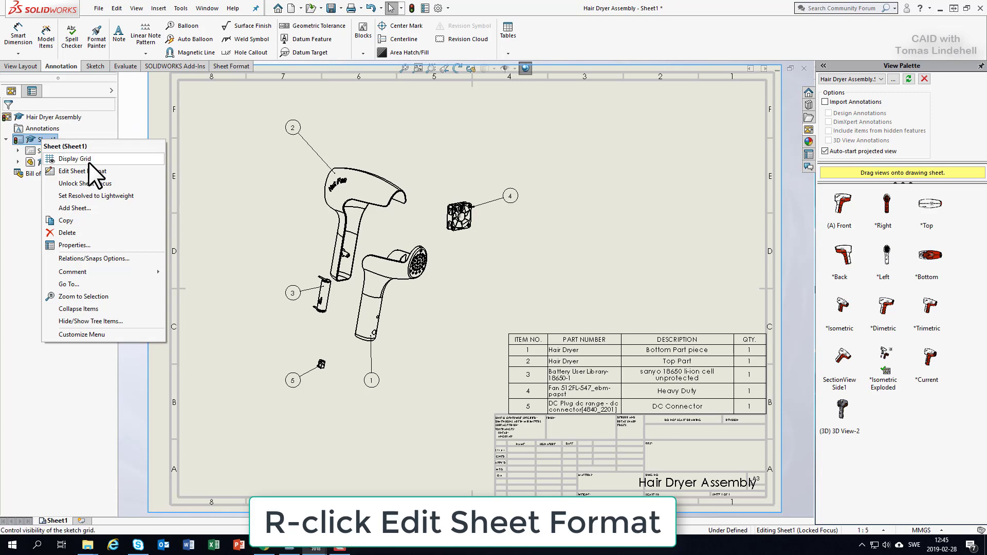
pyautogui.moveTo(95, 183)
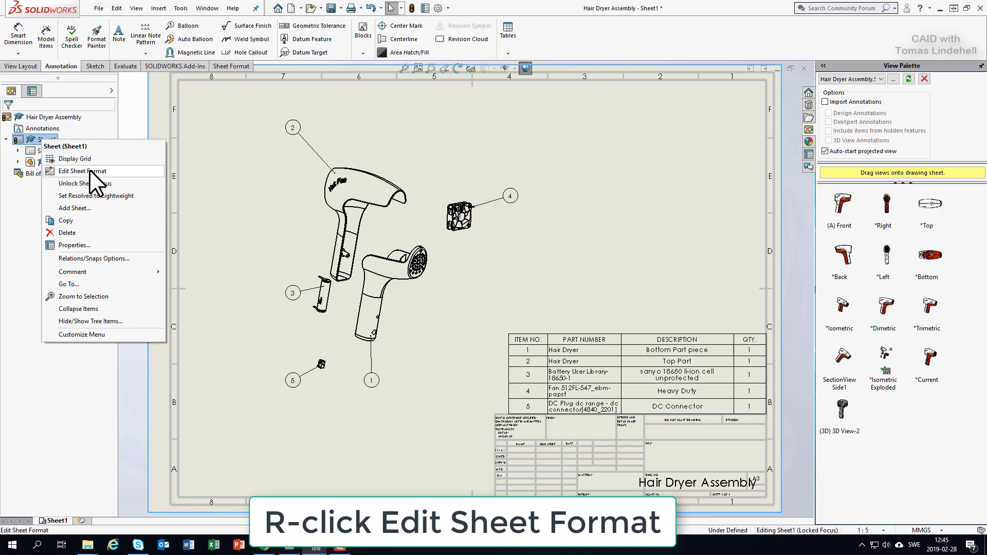
pyautogui.click(77, 171)
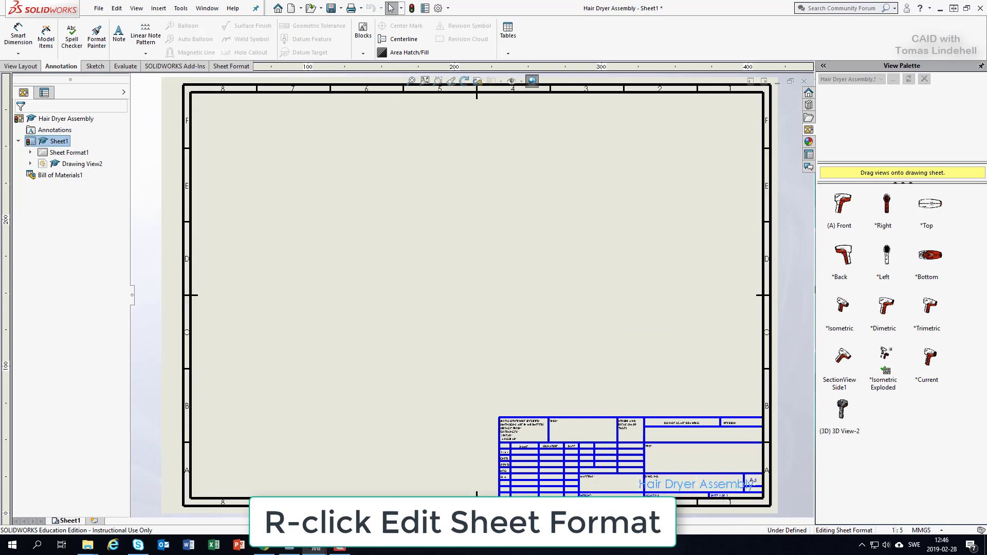
# - Select and delete the small default note text in the title block's top-left cell
pyautogui.doubleClick(692, 484)
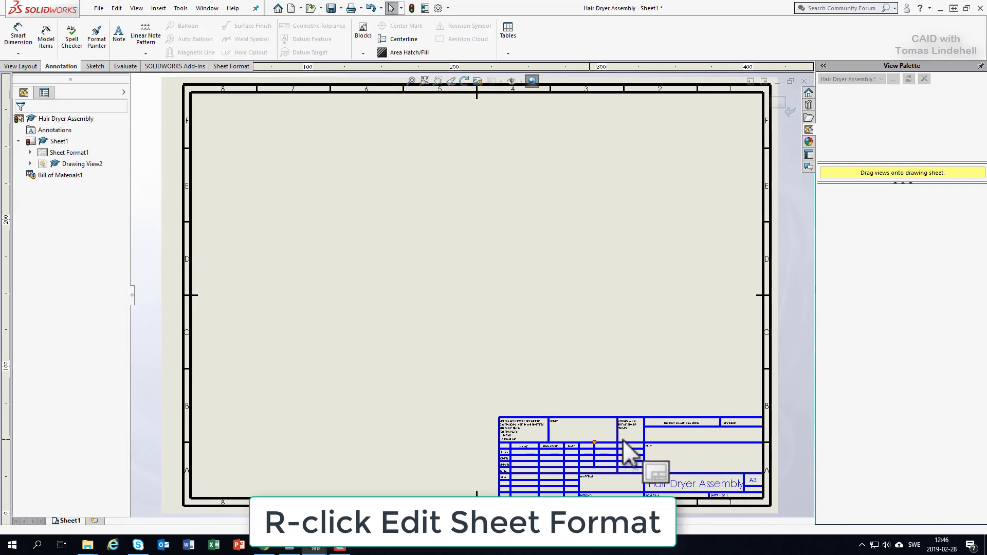
pyautogui.click(624, 450)
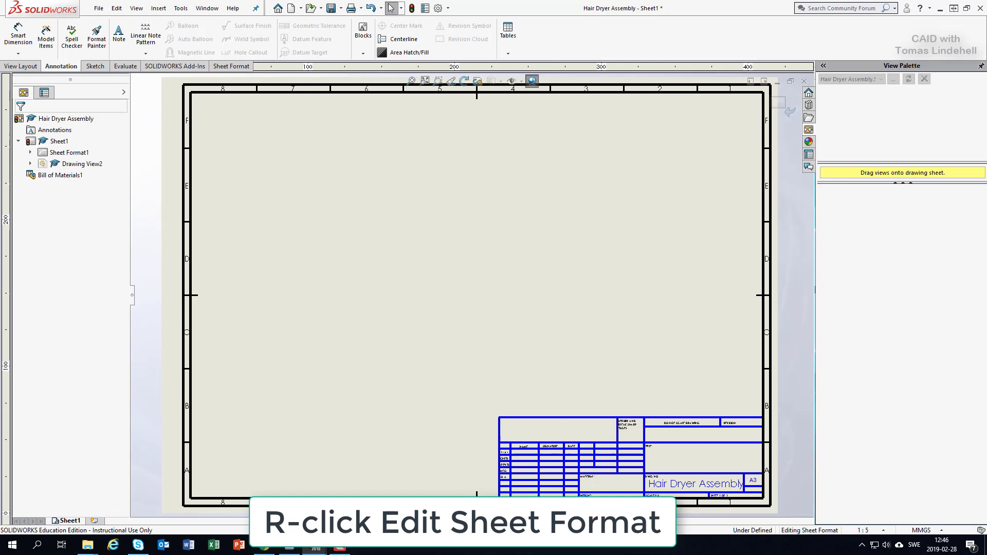
pyautogui.moveTo(323, 311)
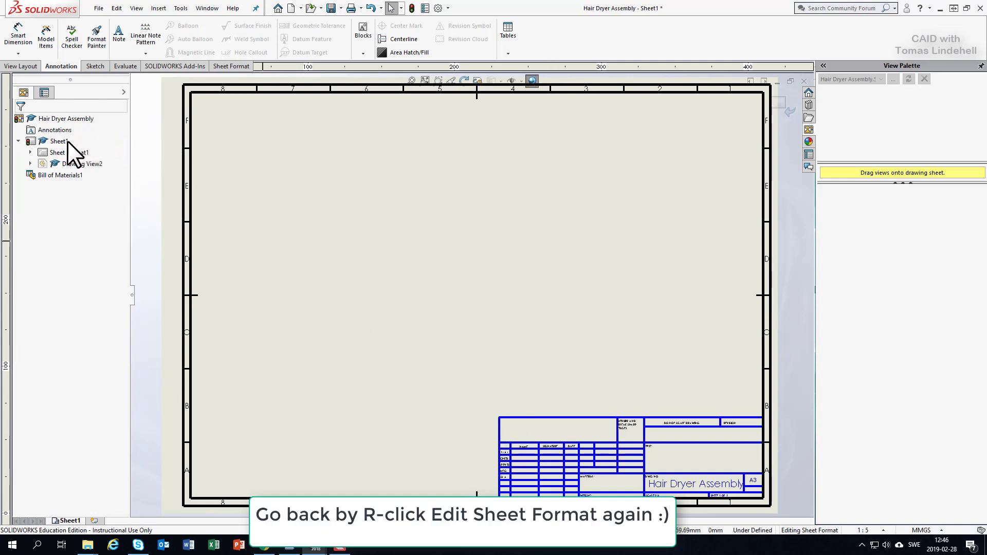
# - Return Sheet1 to Edit Sheet mode from its right-click menu, leaving sheet-format editing
pyautogui.click(51, 141)
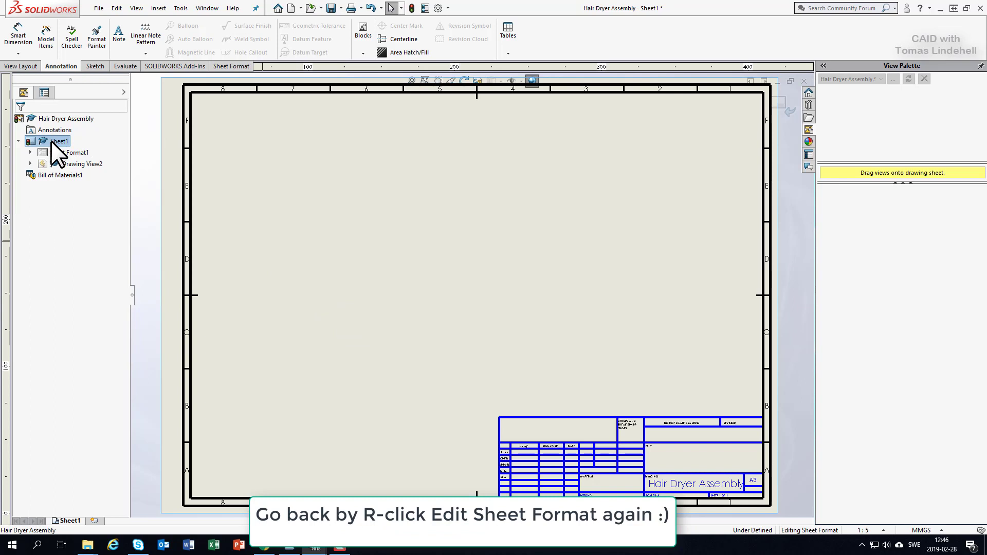
pyautogui.rightClick(51, 141)
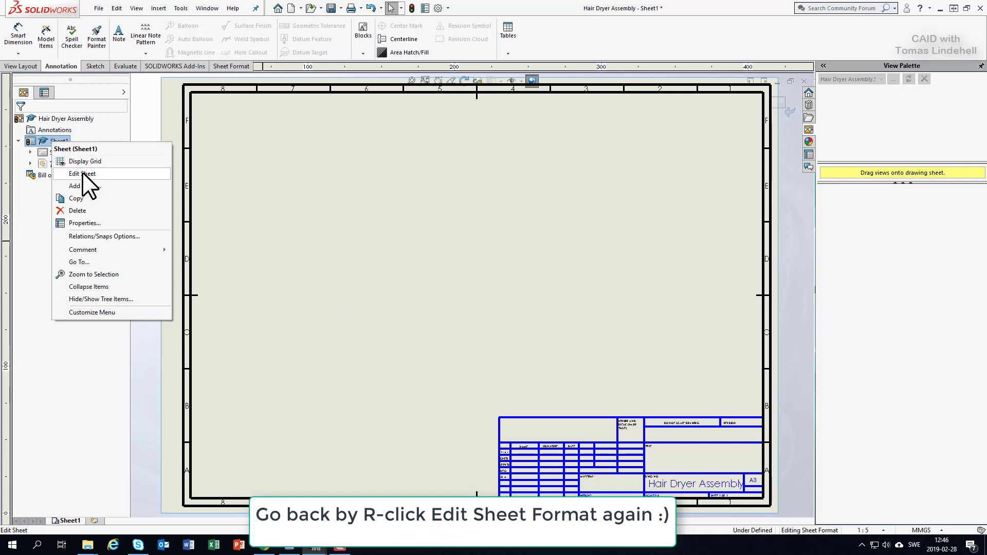
pyautogui.moveTo(101, 189)
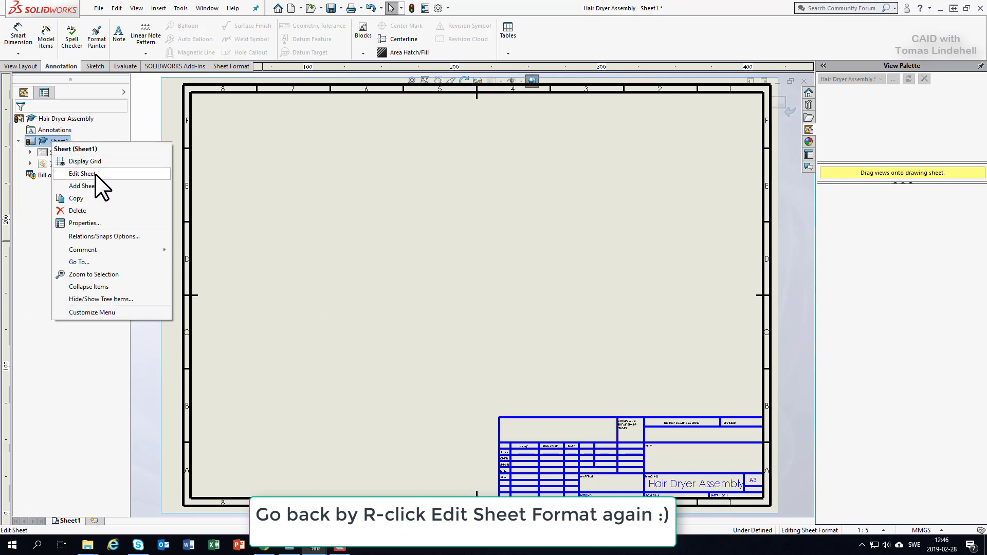
pyautogui.moveTo(93, 183)
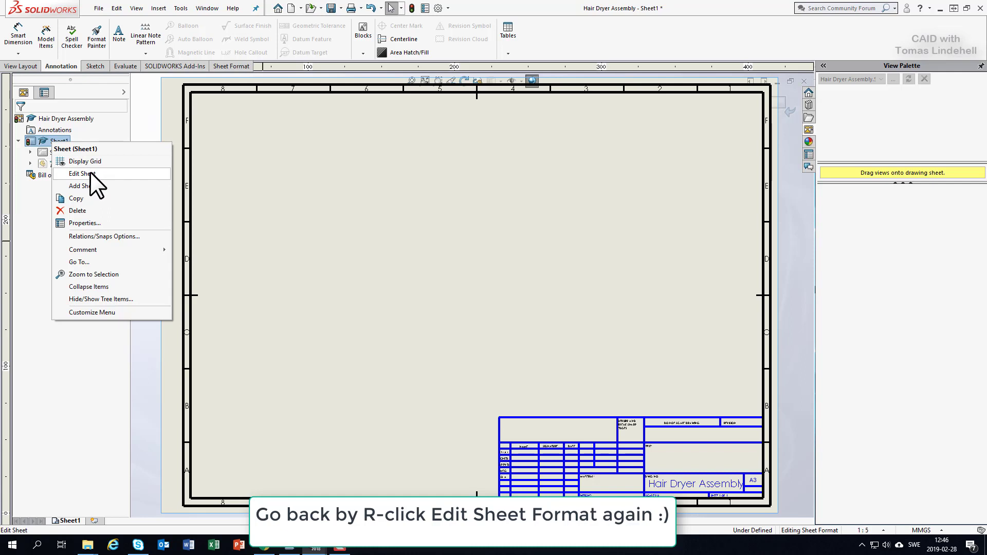
pyautogui.click(82, 173)
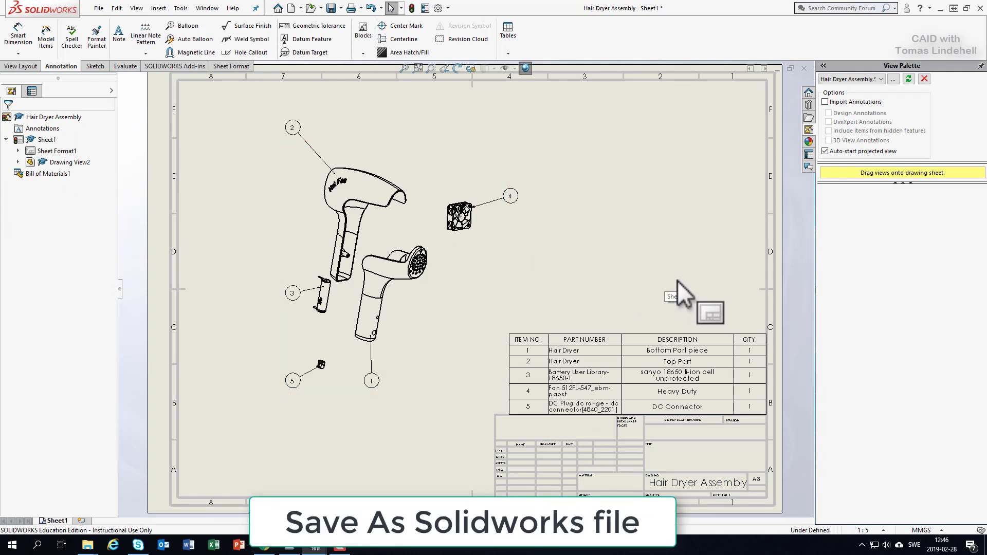
pyautogui.moveTo(668, 280)
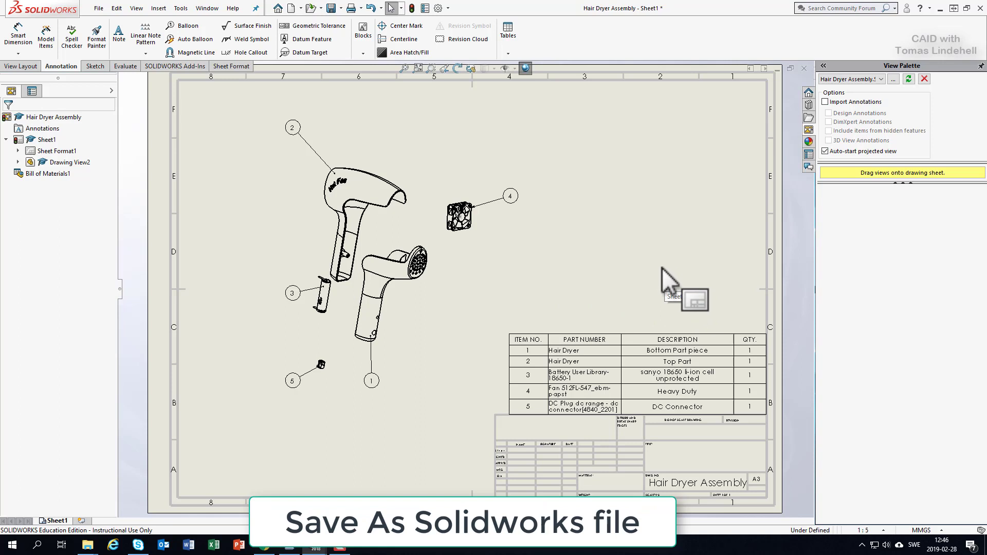
# - Save the drawing as Hair Dryer Assembly.SLDDRW, choosing Save All for the modified components
pyautogui.click(95, 8)
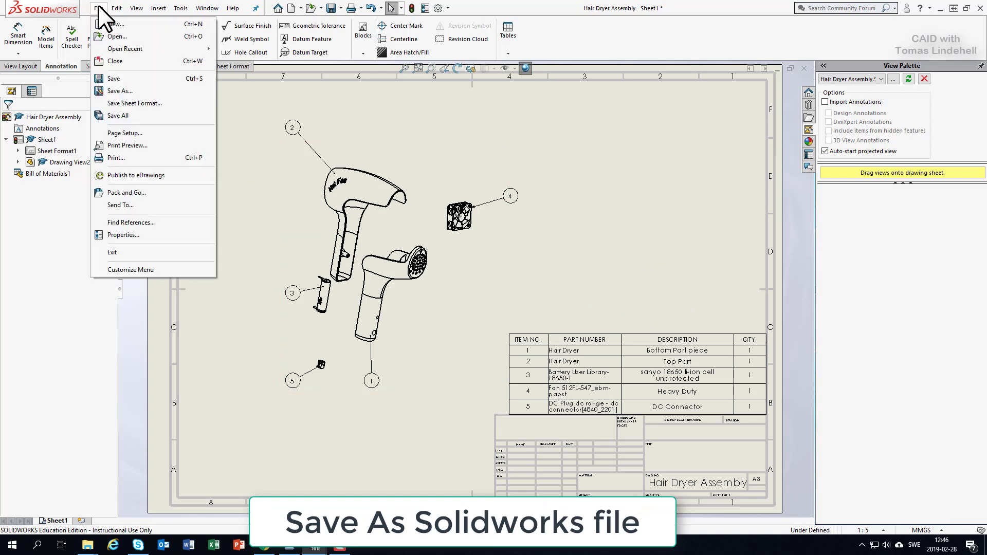
pyautogui.moveTo(123, 100)
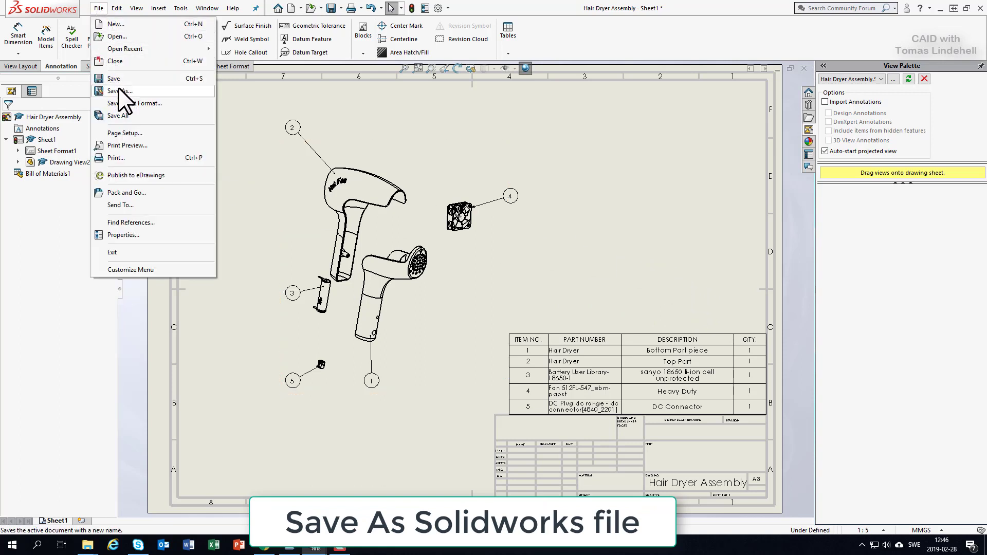
pyautogui.click(118, 90)
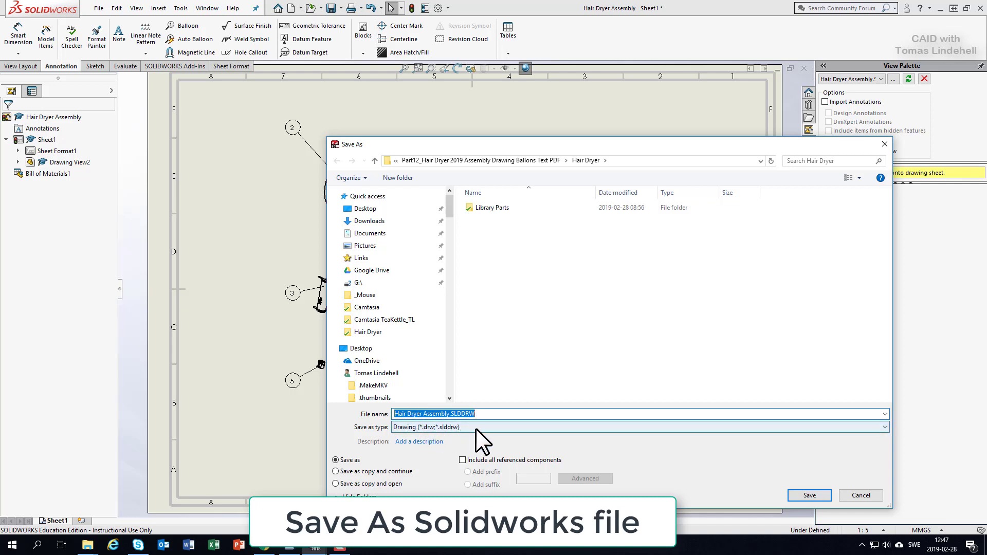
pyautogui.click(809, 494)
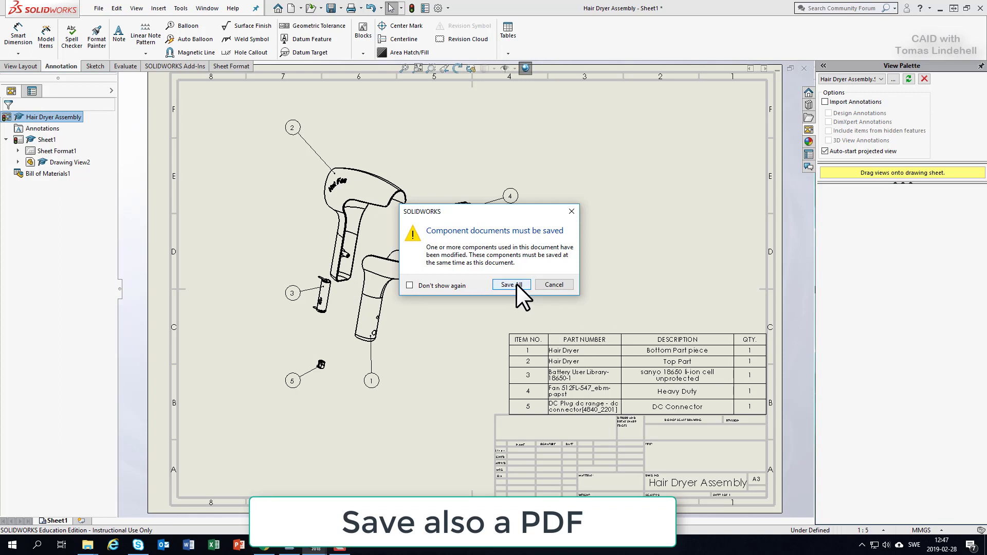
pyautogui.click(511, 284)
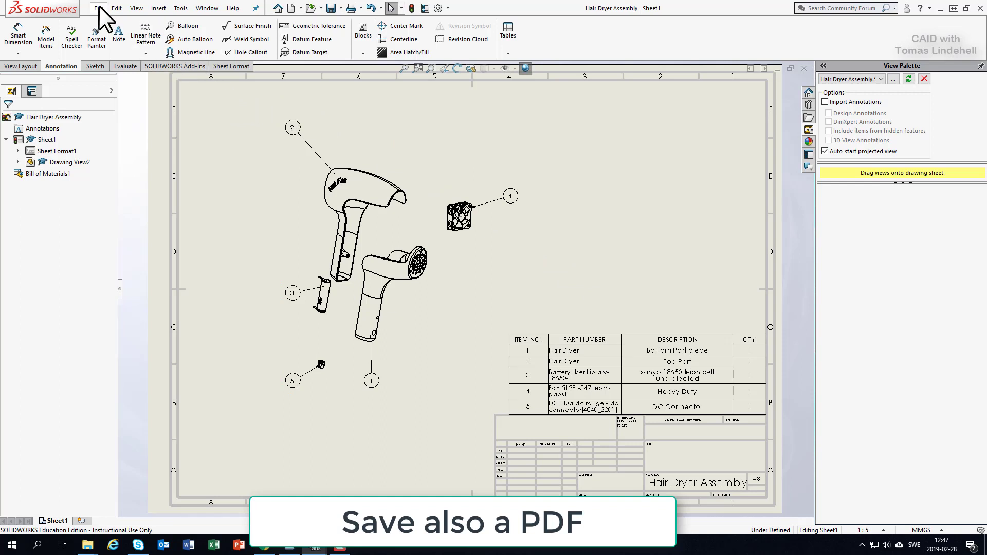
# - Export the drawing as Hair Dryer Assembly.PDF and open it in Acrobat Reader to check
pyautogui.click(93, 8)
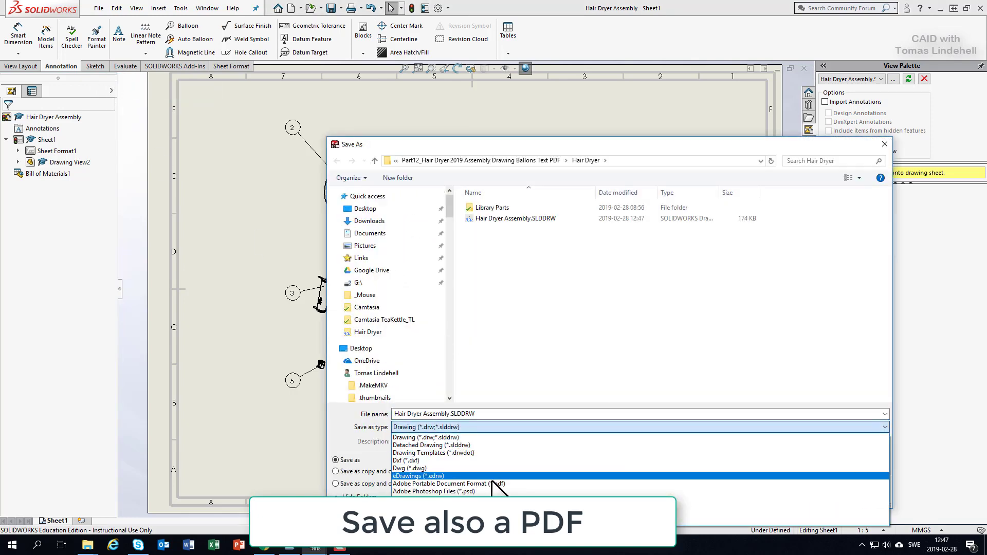
pyautogui.click(440, 484)
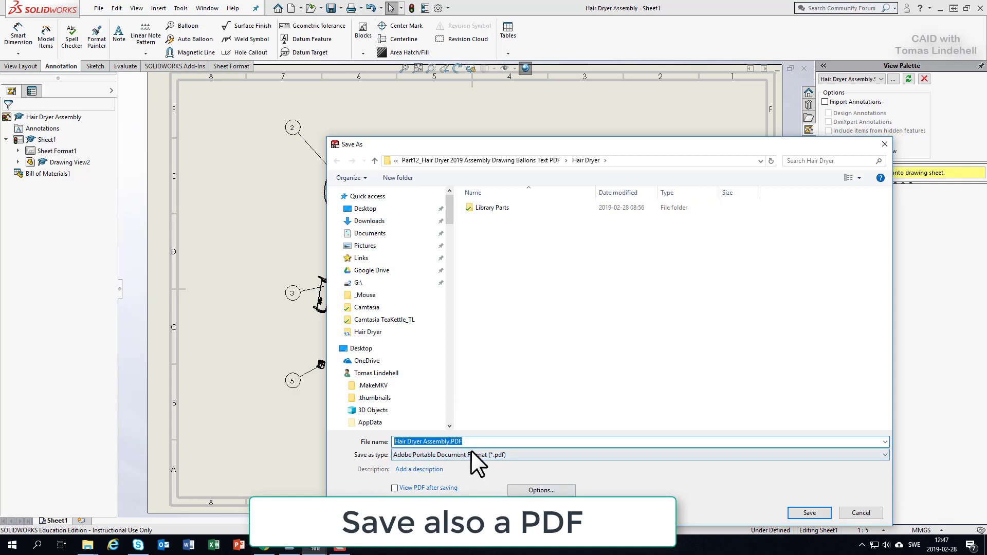
pyautogui.click(811, 512)
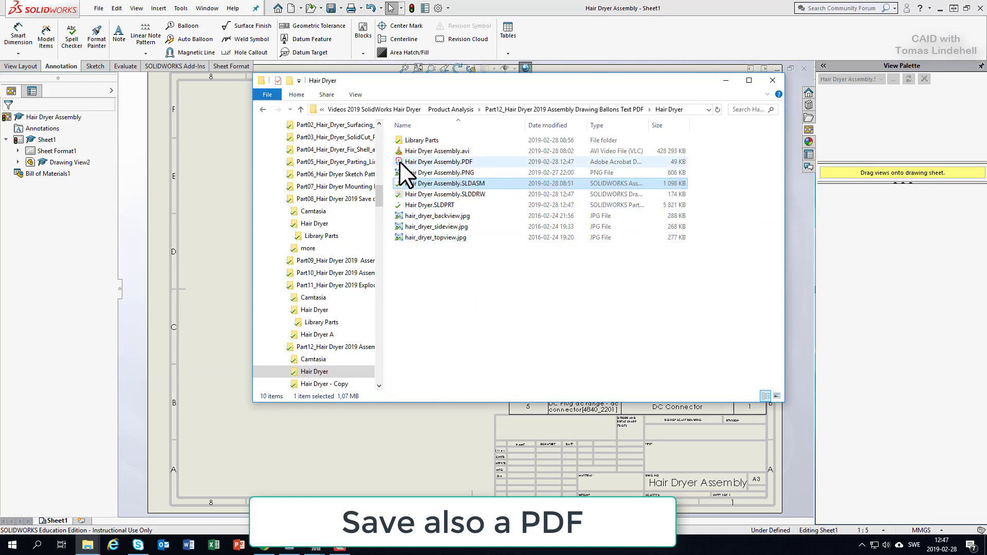
pyautogui.click(436, 162)
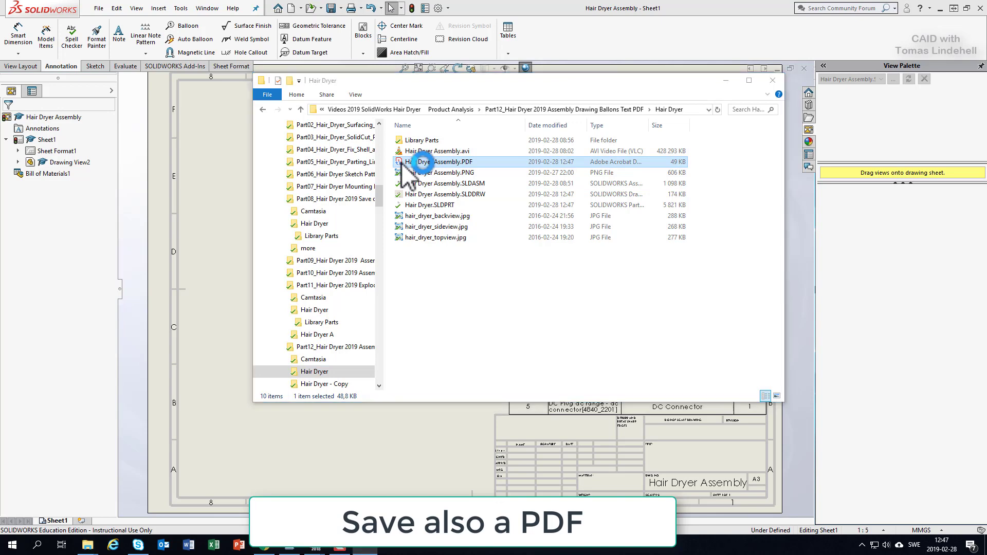
pyautogui.doubleClick(440, 162)
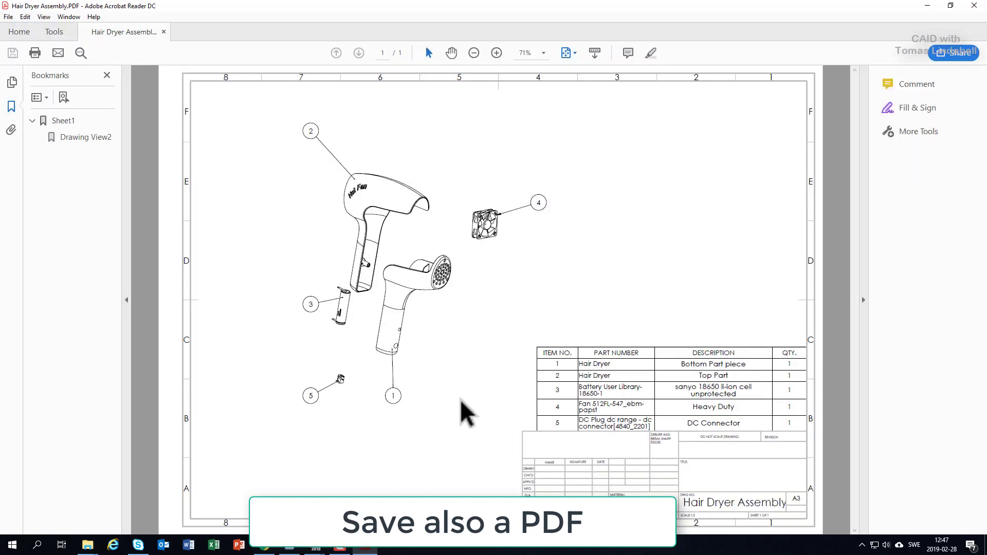
pyautogui.moveTo(473, 456)
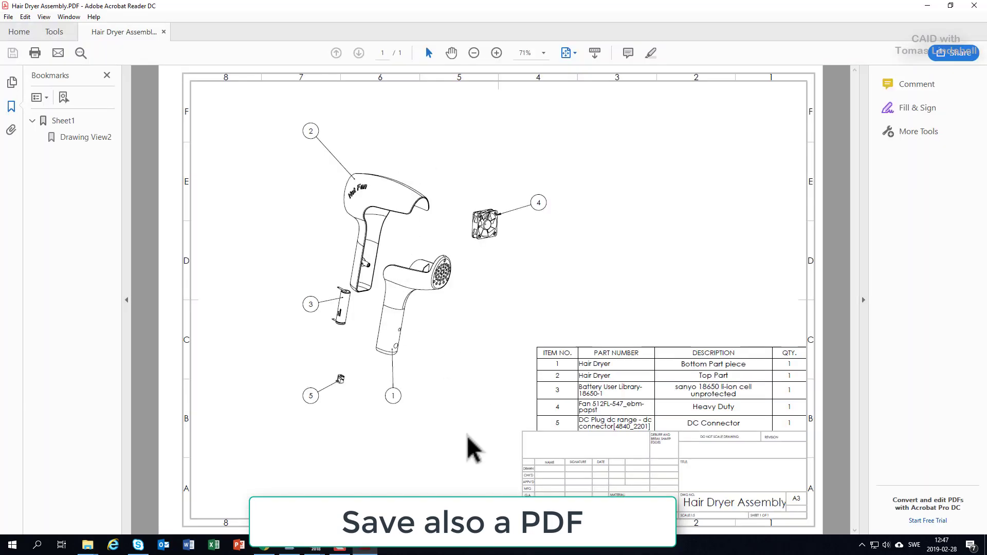